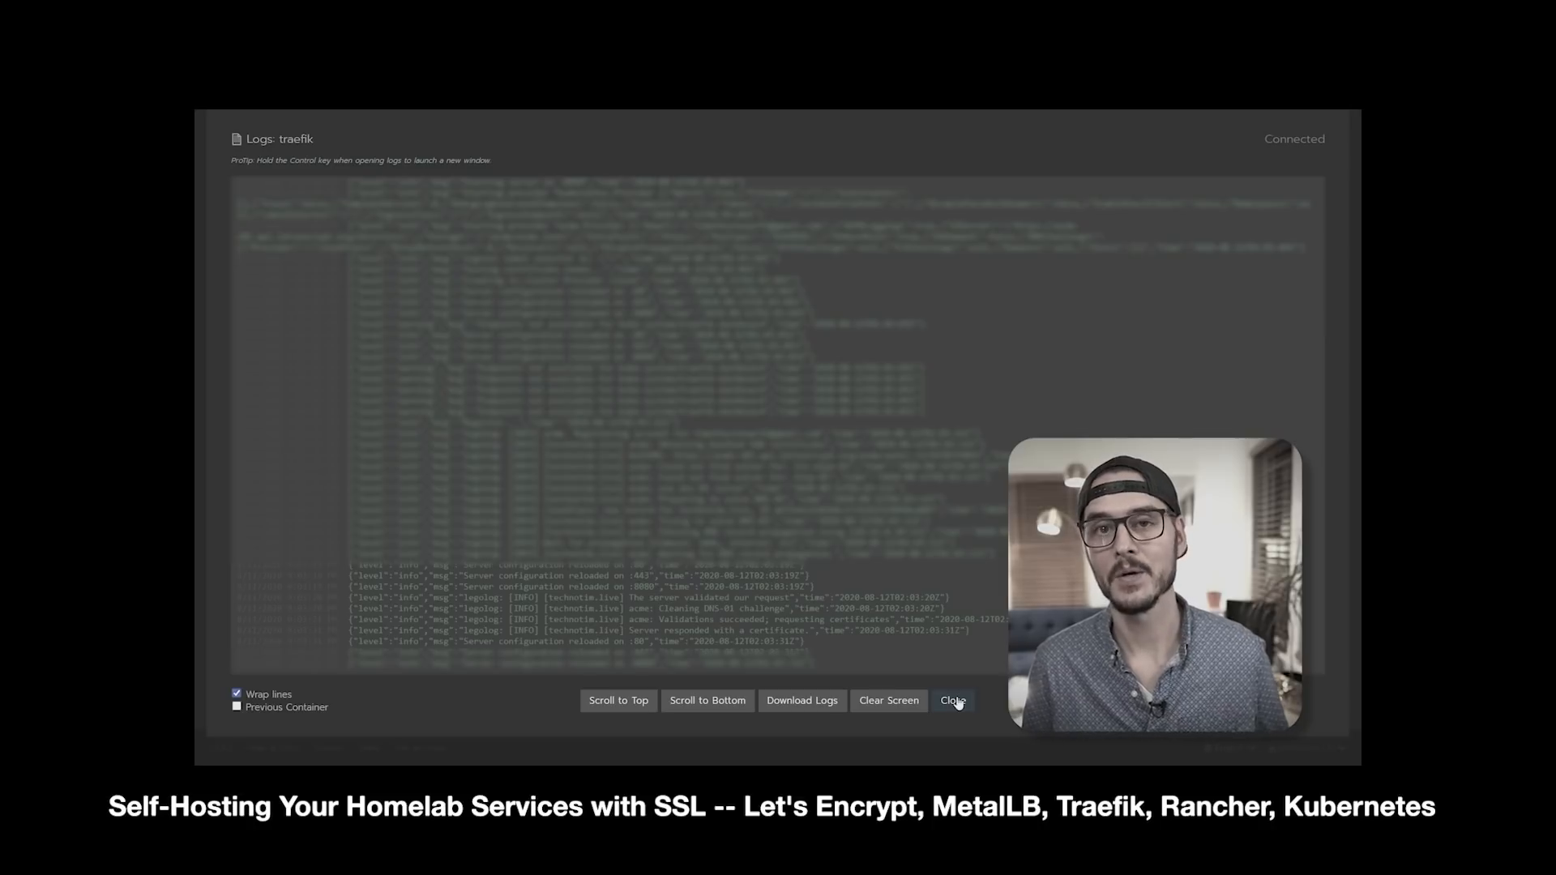
# Review the CI file's build stage and the job that uses it after closing the traefik log
pyautogui.click(953, 700)
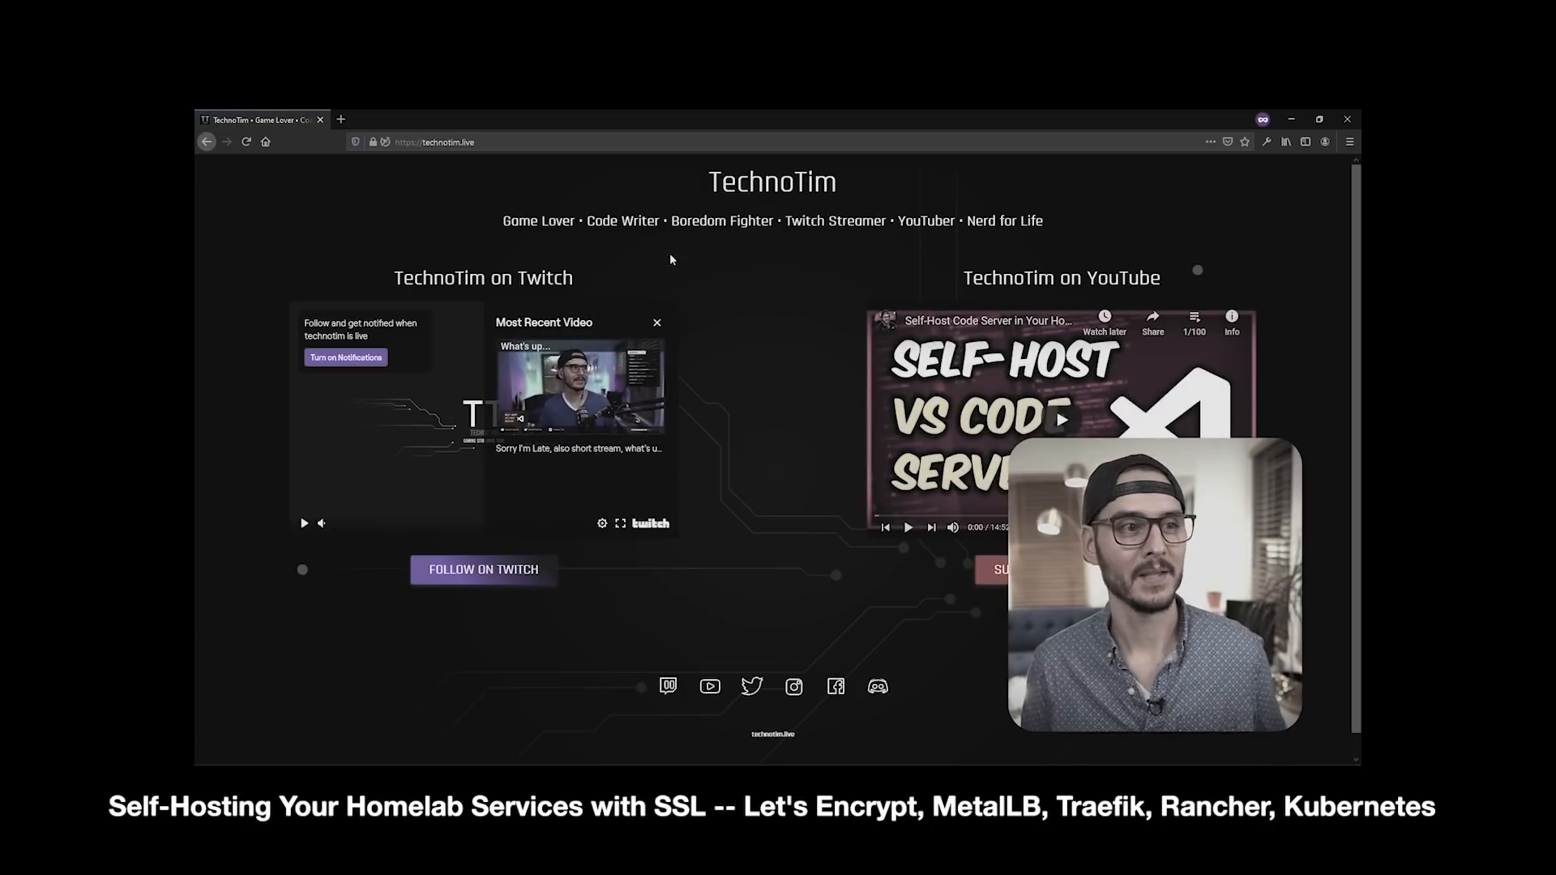
pyautogui.click(373, 142)
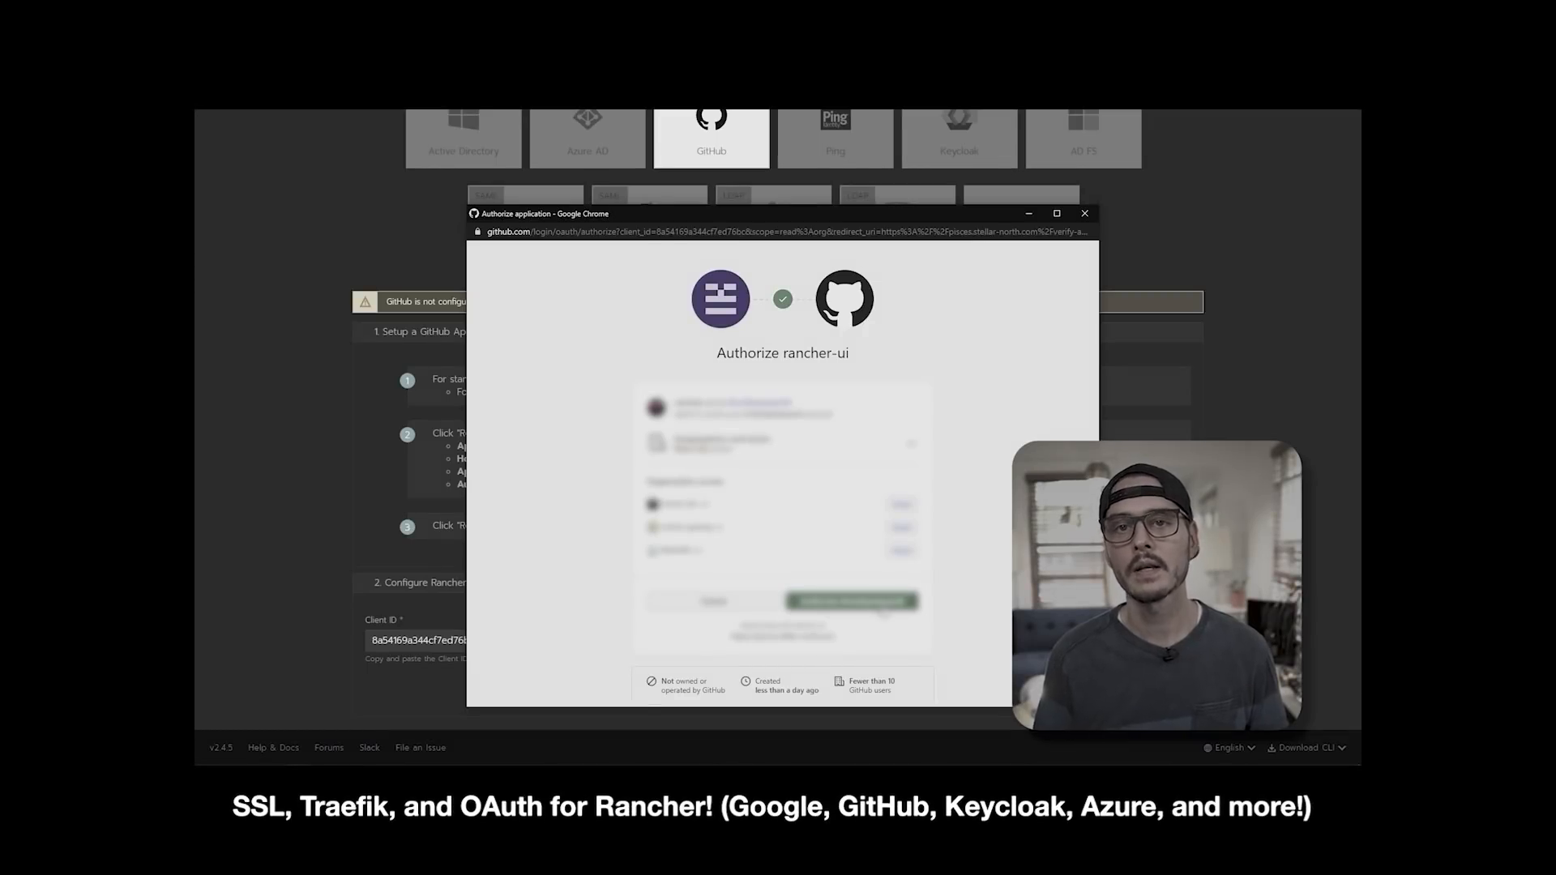
pyautogui.click(852, 599)
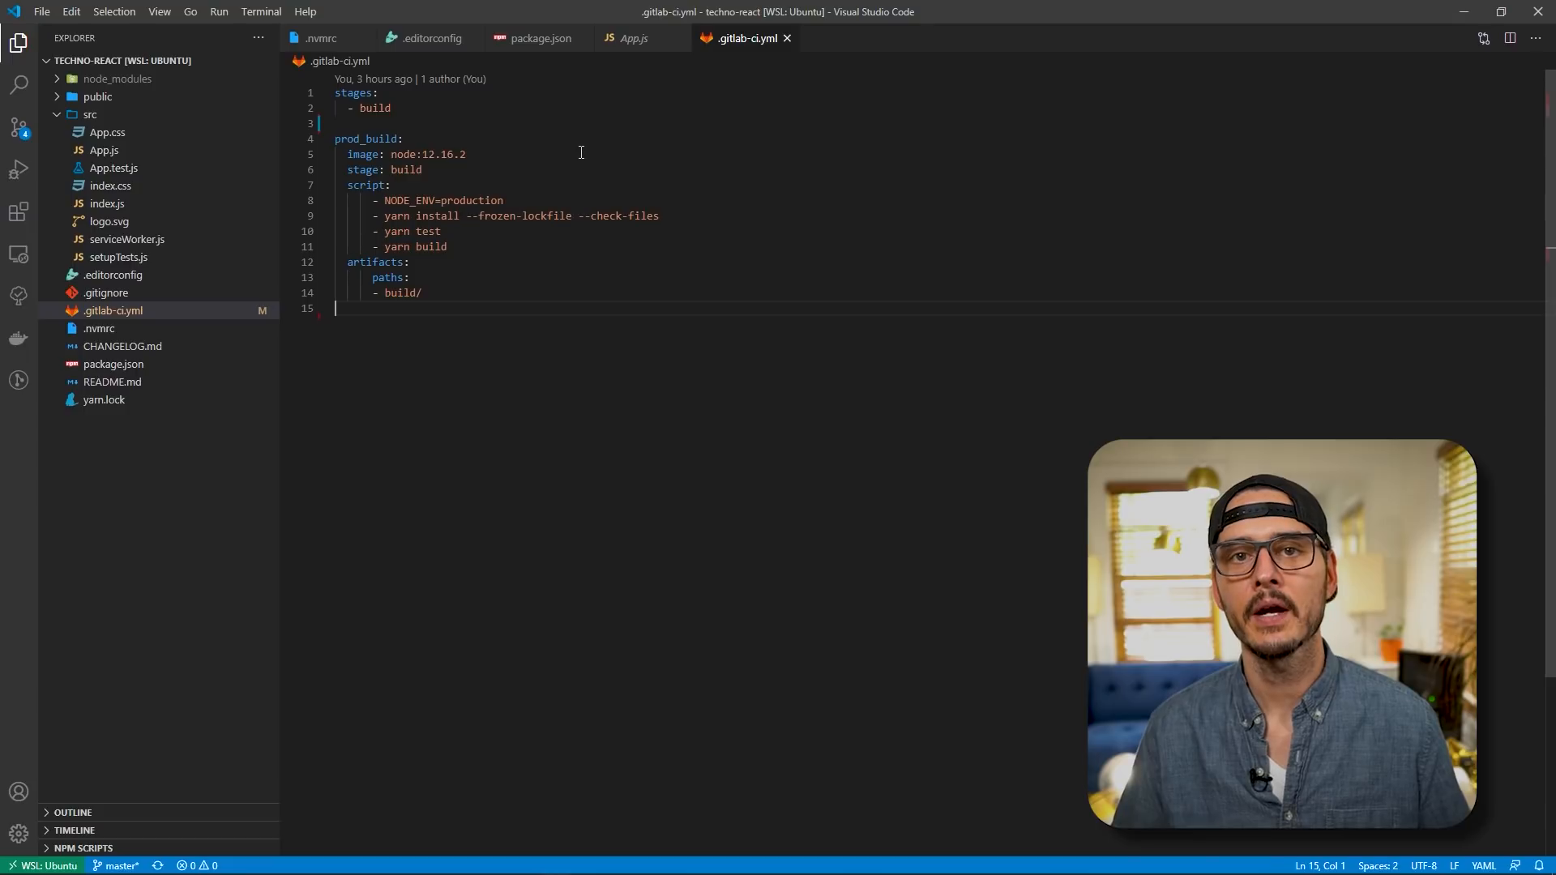
pyautogui.doubleClick(374, 107)
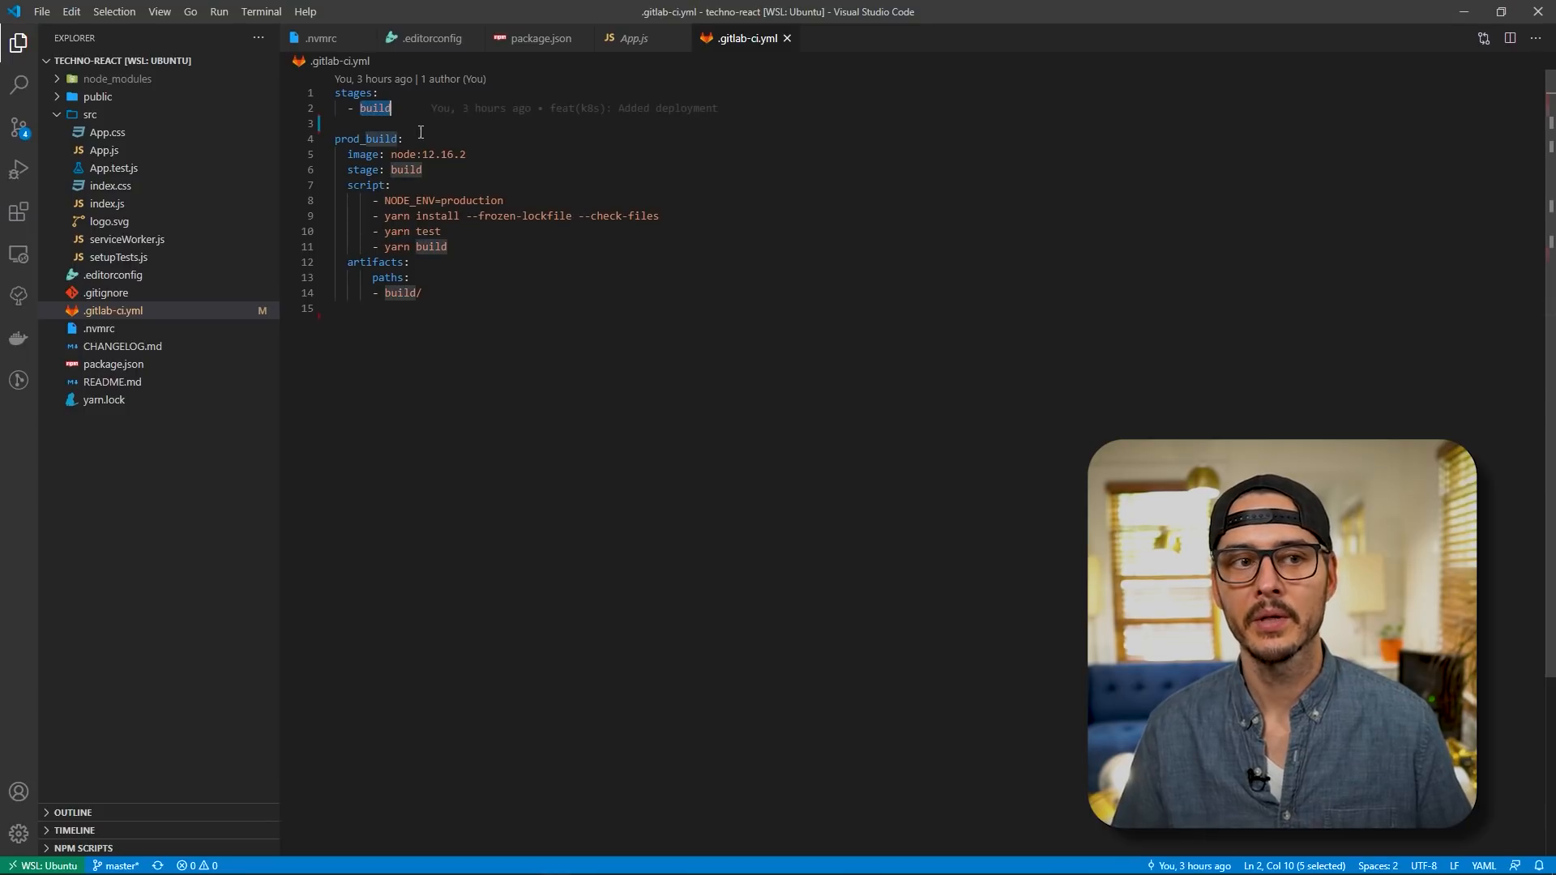
pyautogui.doubleClick(366, 138)
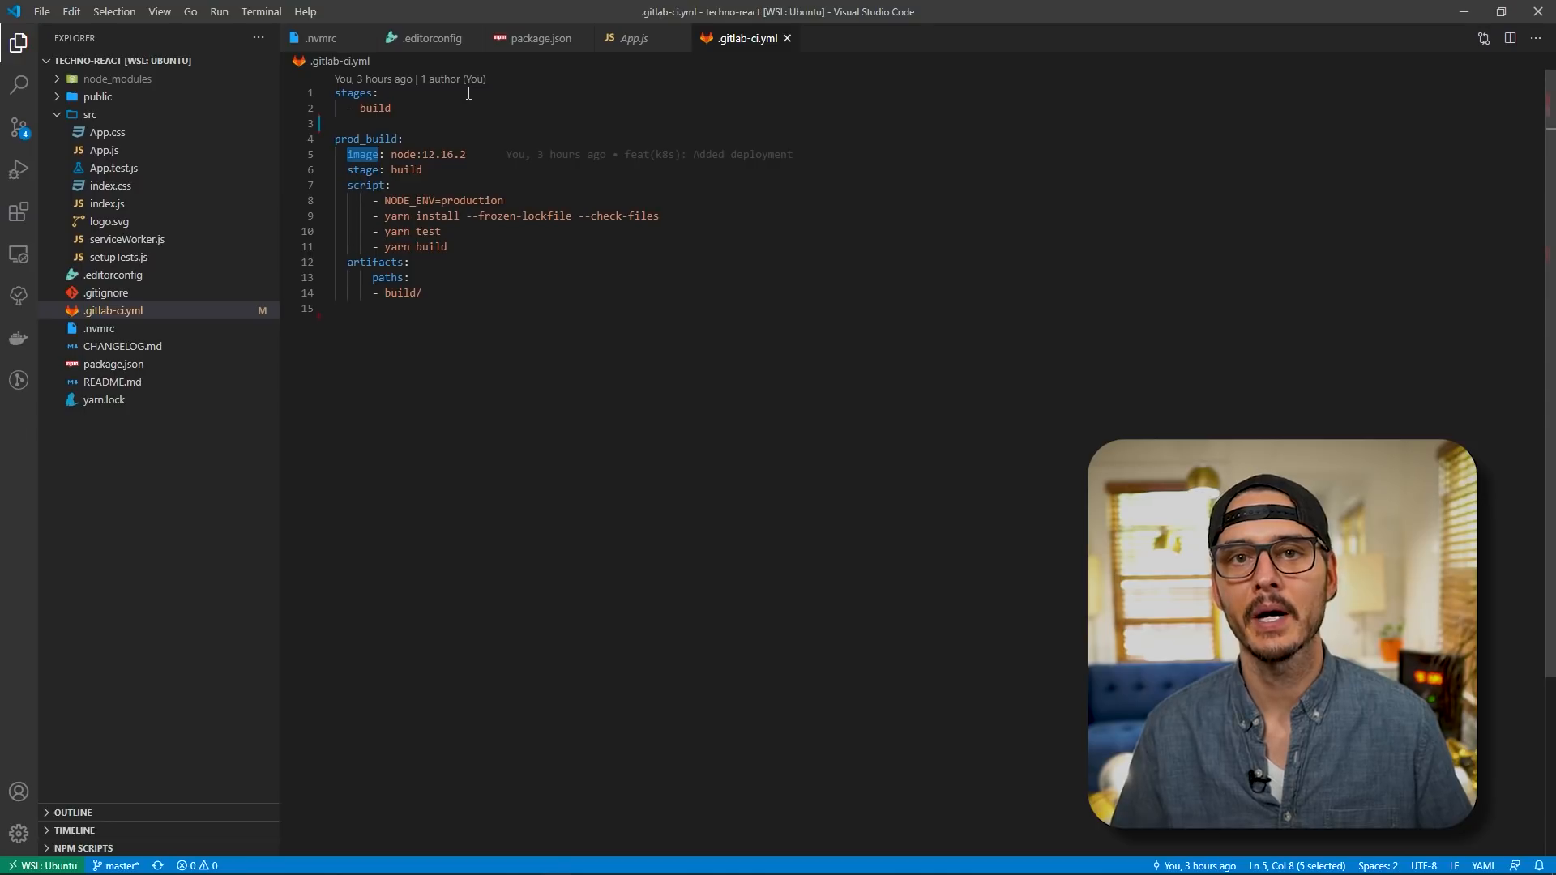
pyautogui.moveTo(373, 200); pyautogui.dragTo(449, 247)
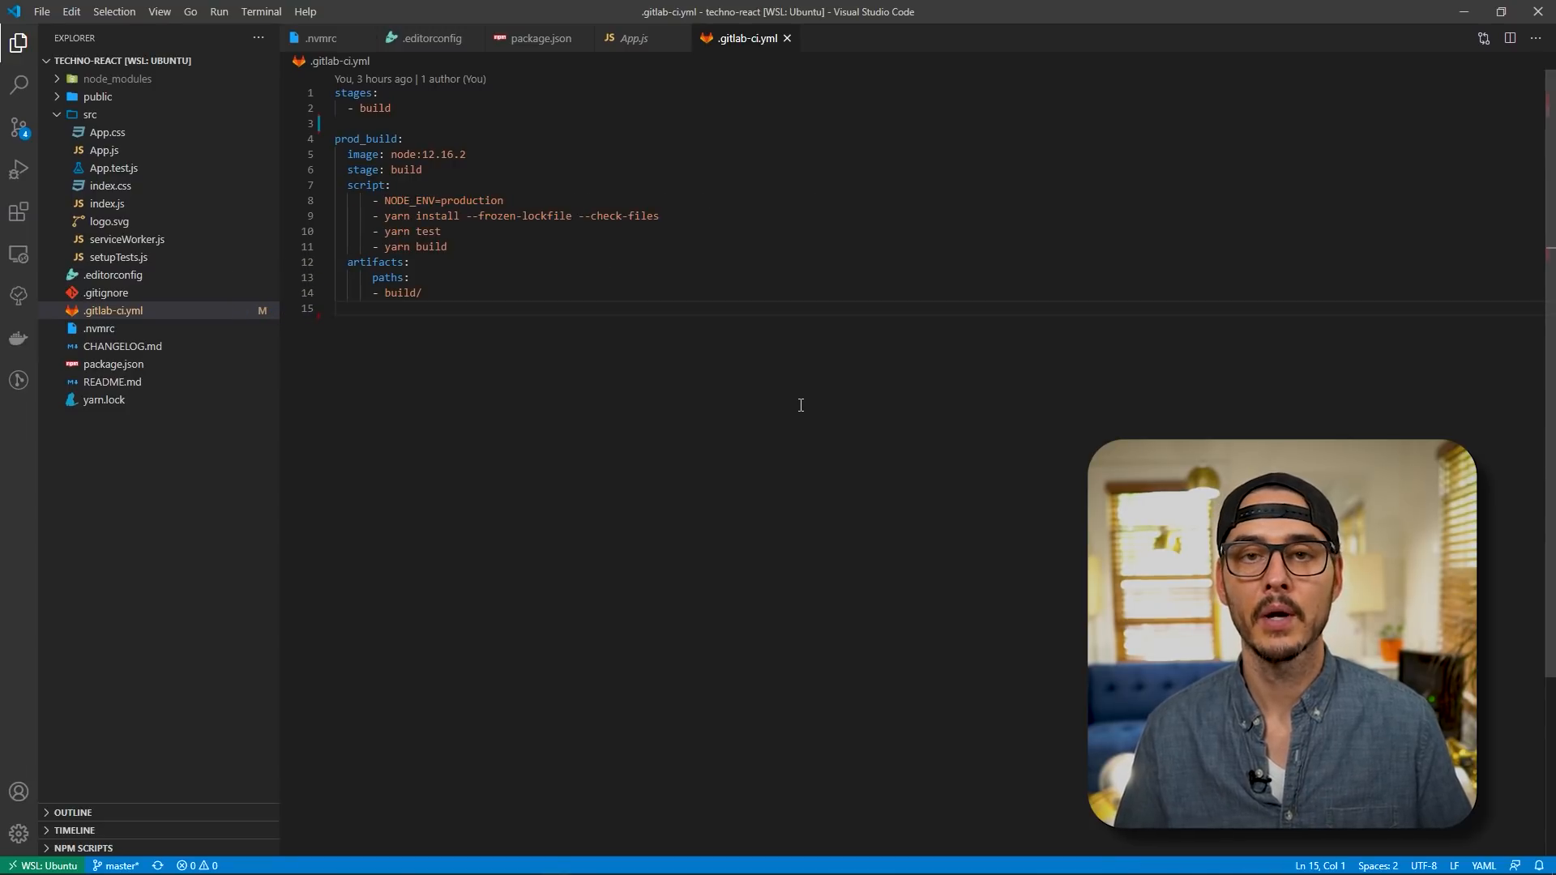
pyautogui.moveTo(373, 200); pyautogui.dragTo(441, 232)
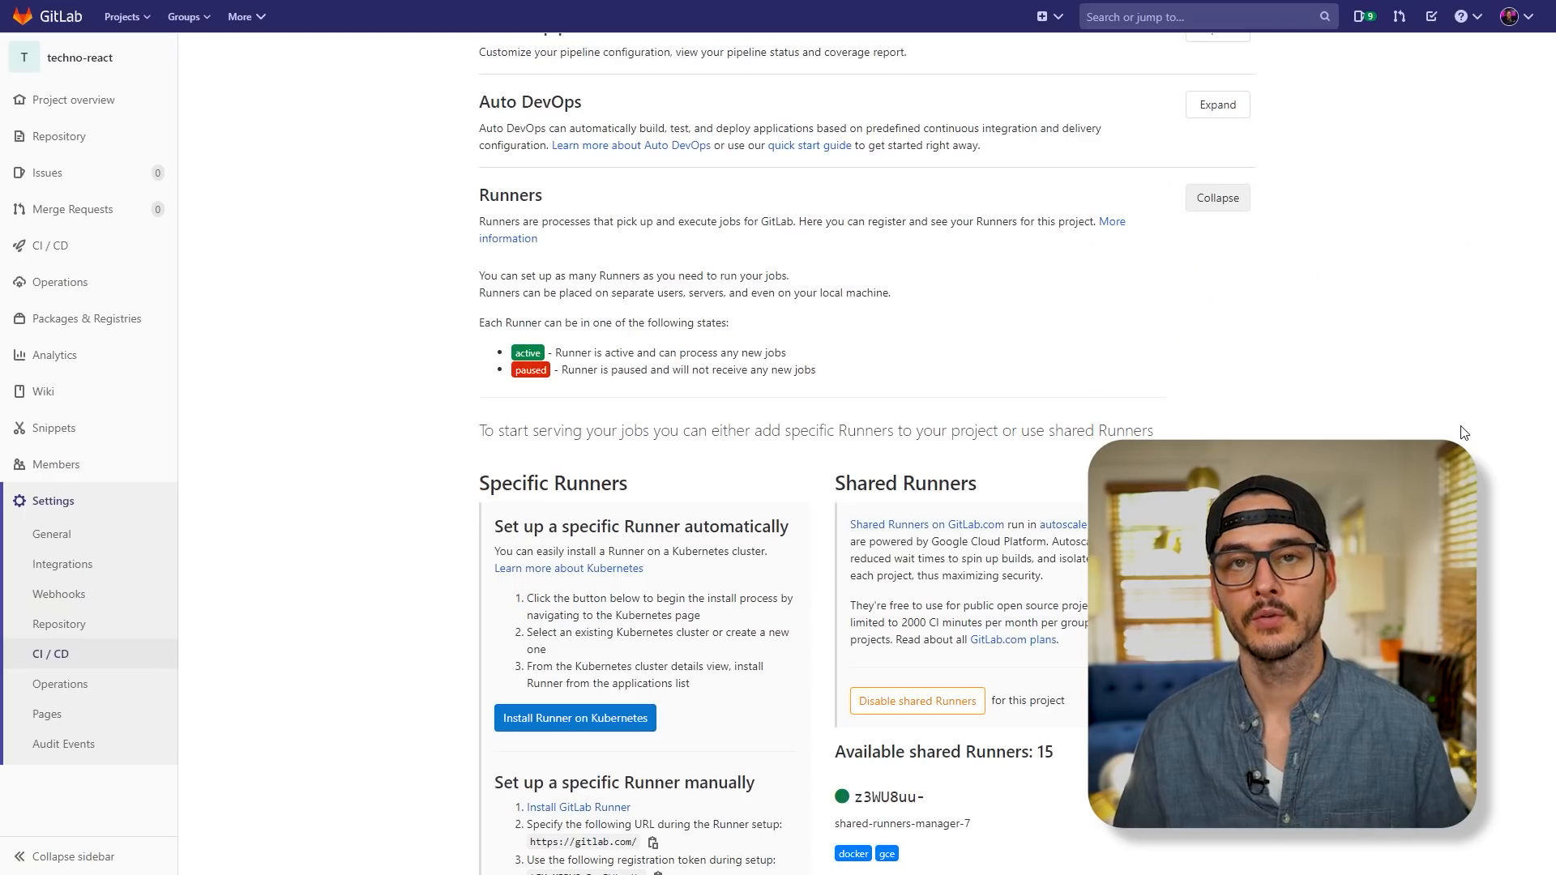
pyautogui.moveTo(1313, 372)
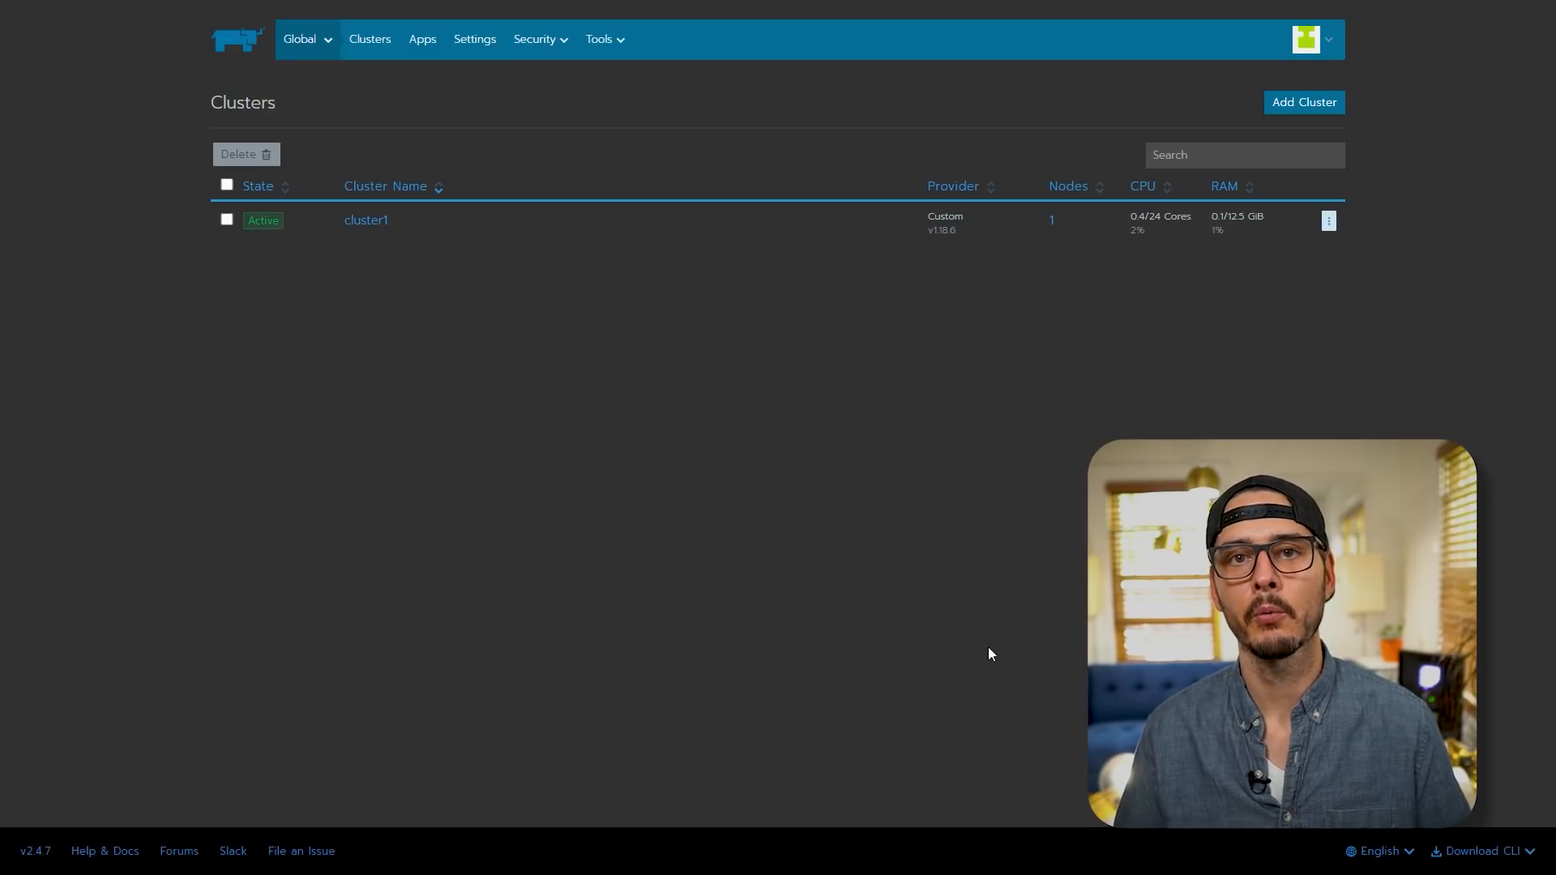
pyautogui.moveTo(312, 50)
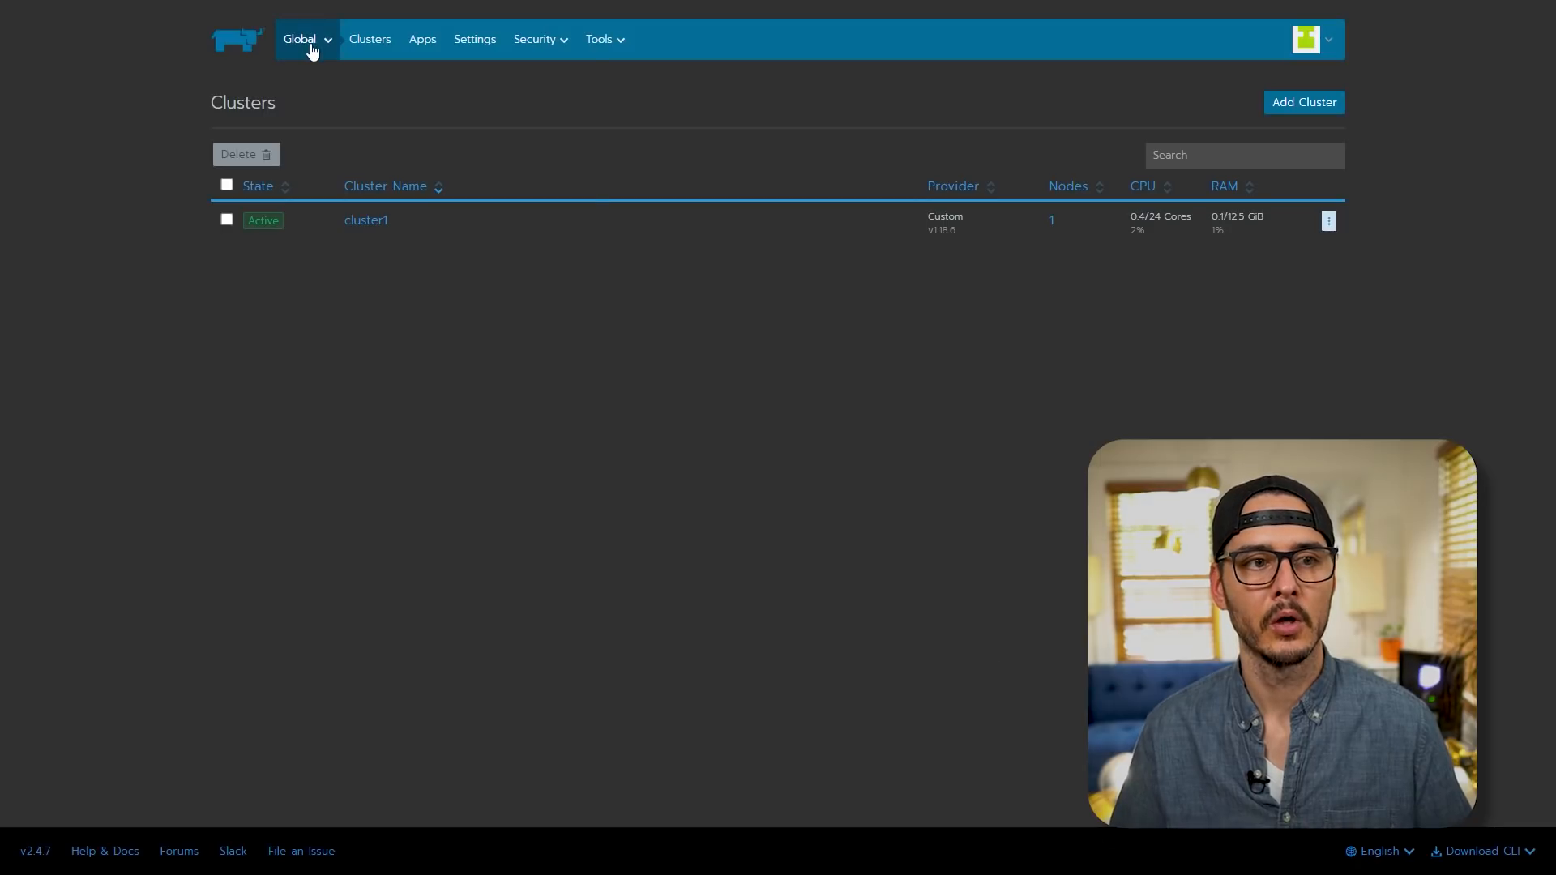
# Start a new gitlab-runner workload in cluster1's Default project with a bind-mount to /etc/gitlab-runner
pyautogui.click(366, 220)
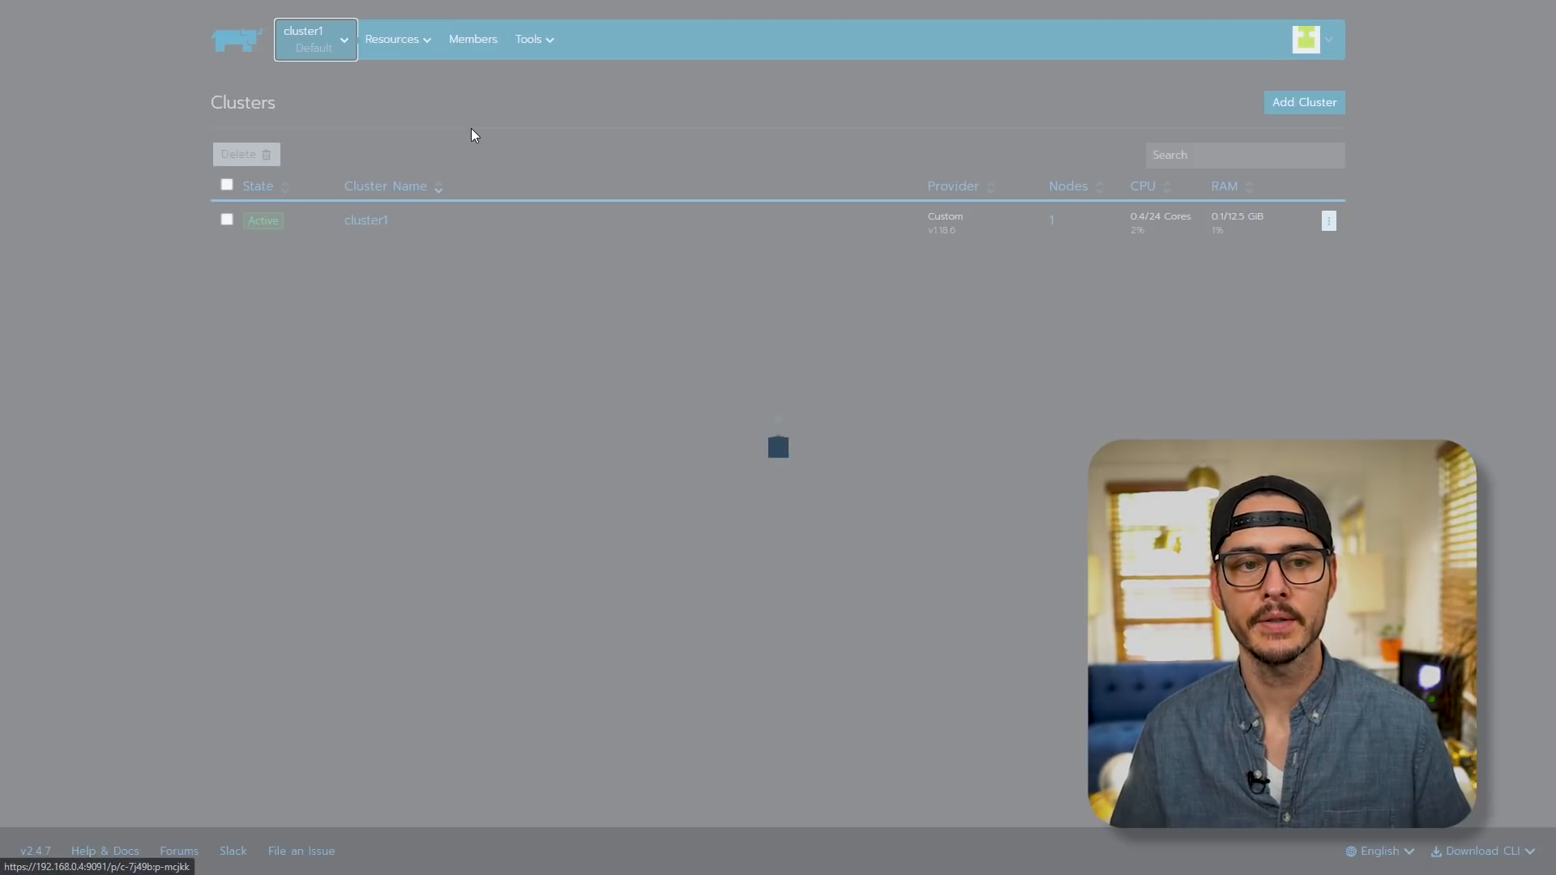
pyautogui.click(366, 221)
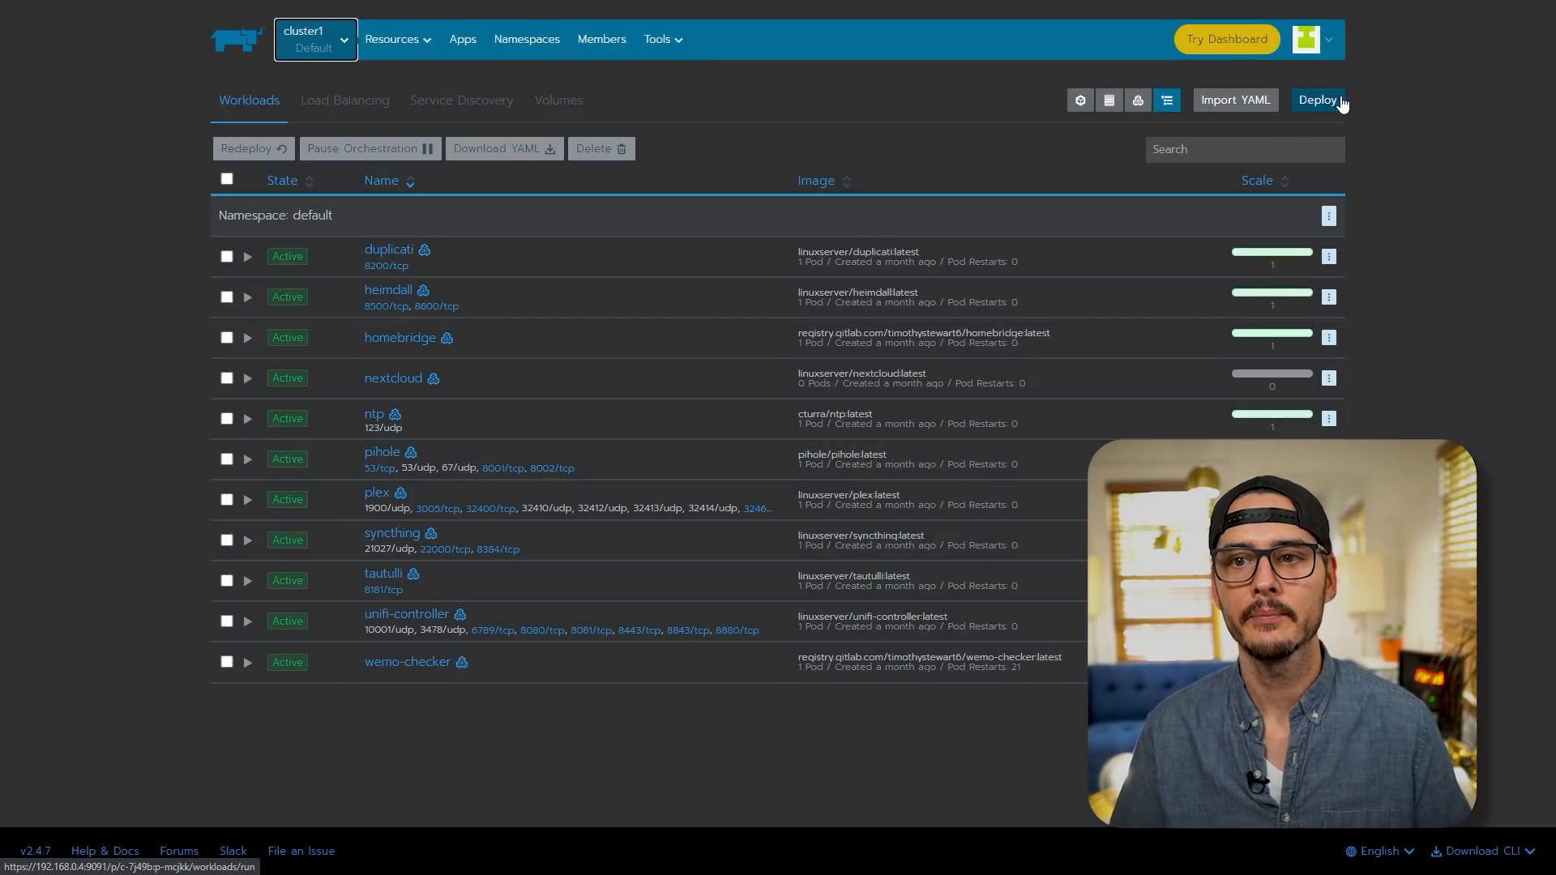
pyautogui.click(1319, 101)
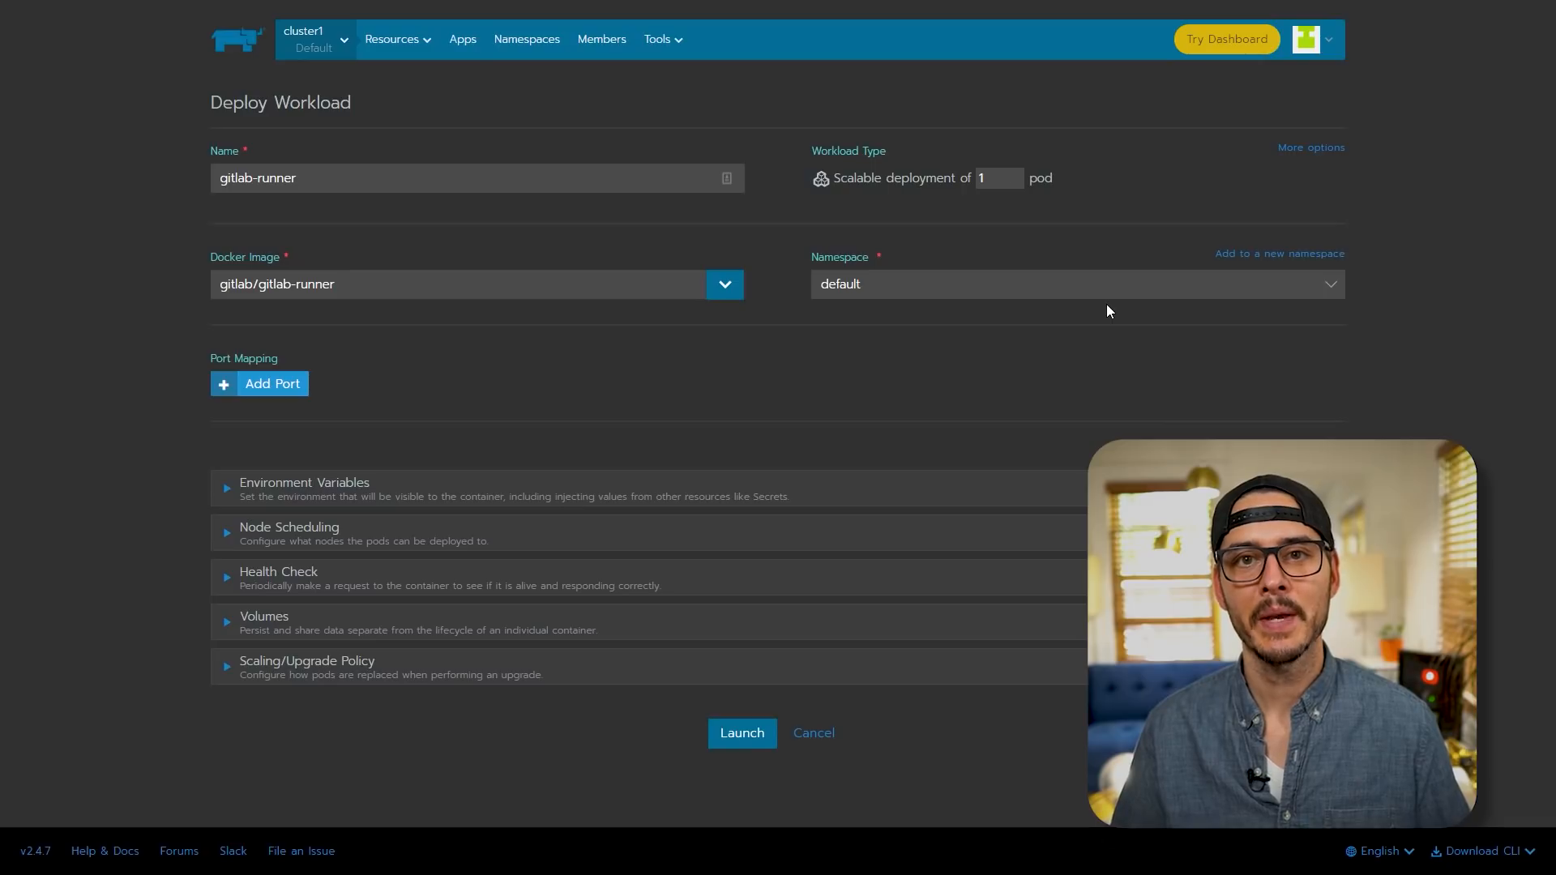
pyautogui.click(264, 616)
pyautogui.write('/home/technotim/gitlab-runner')
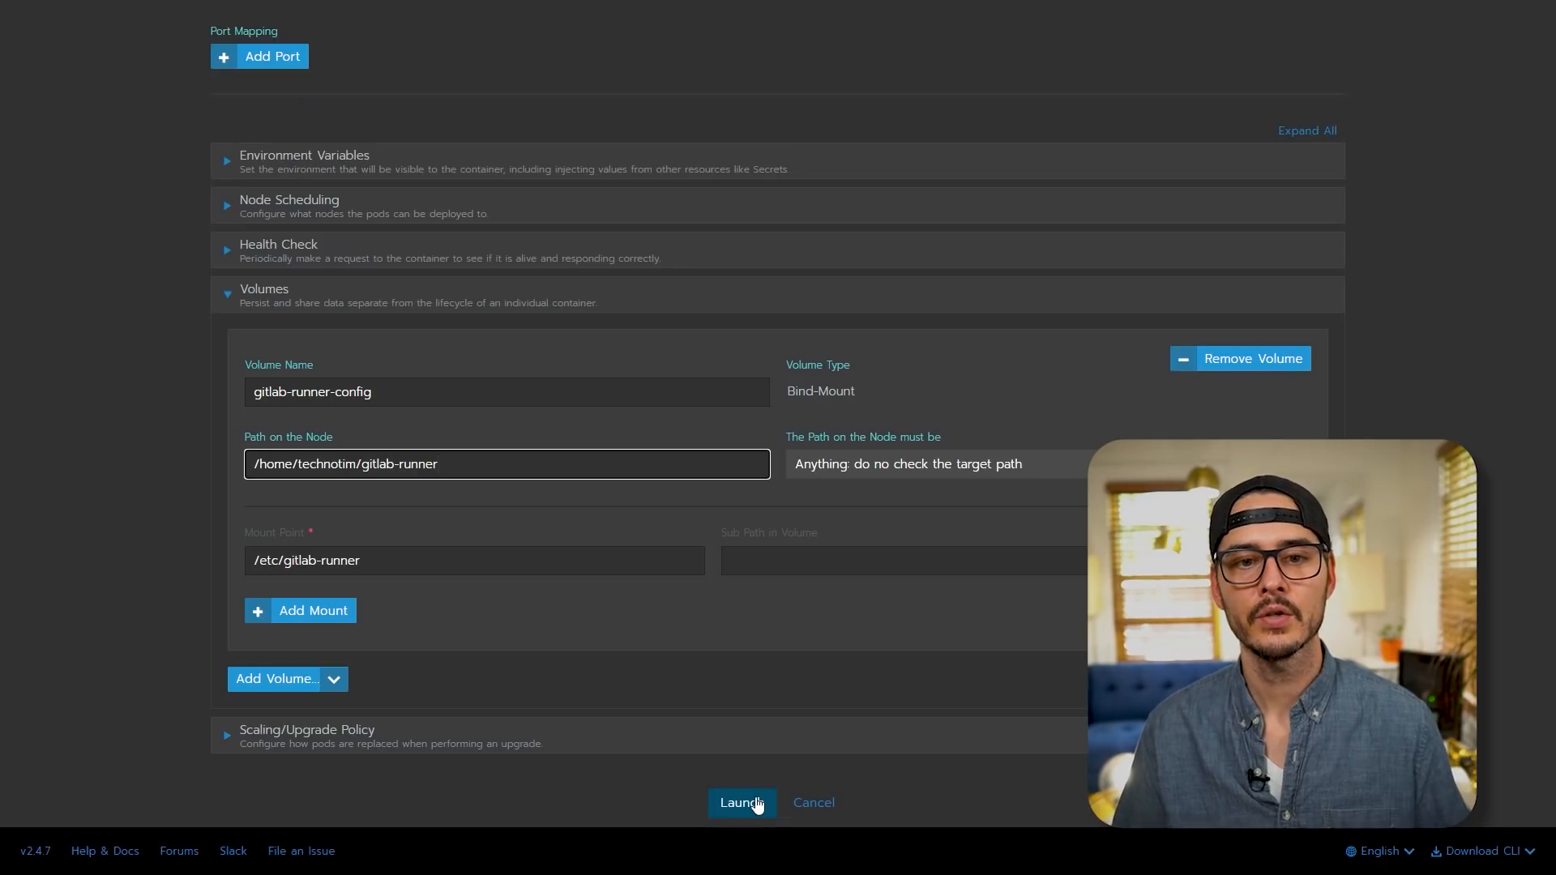
pyautogui.click(742, 802)
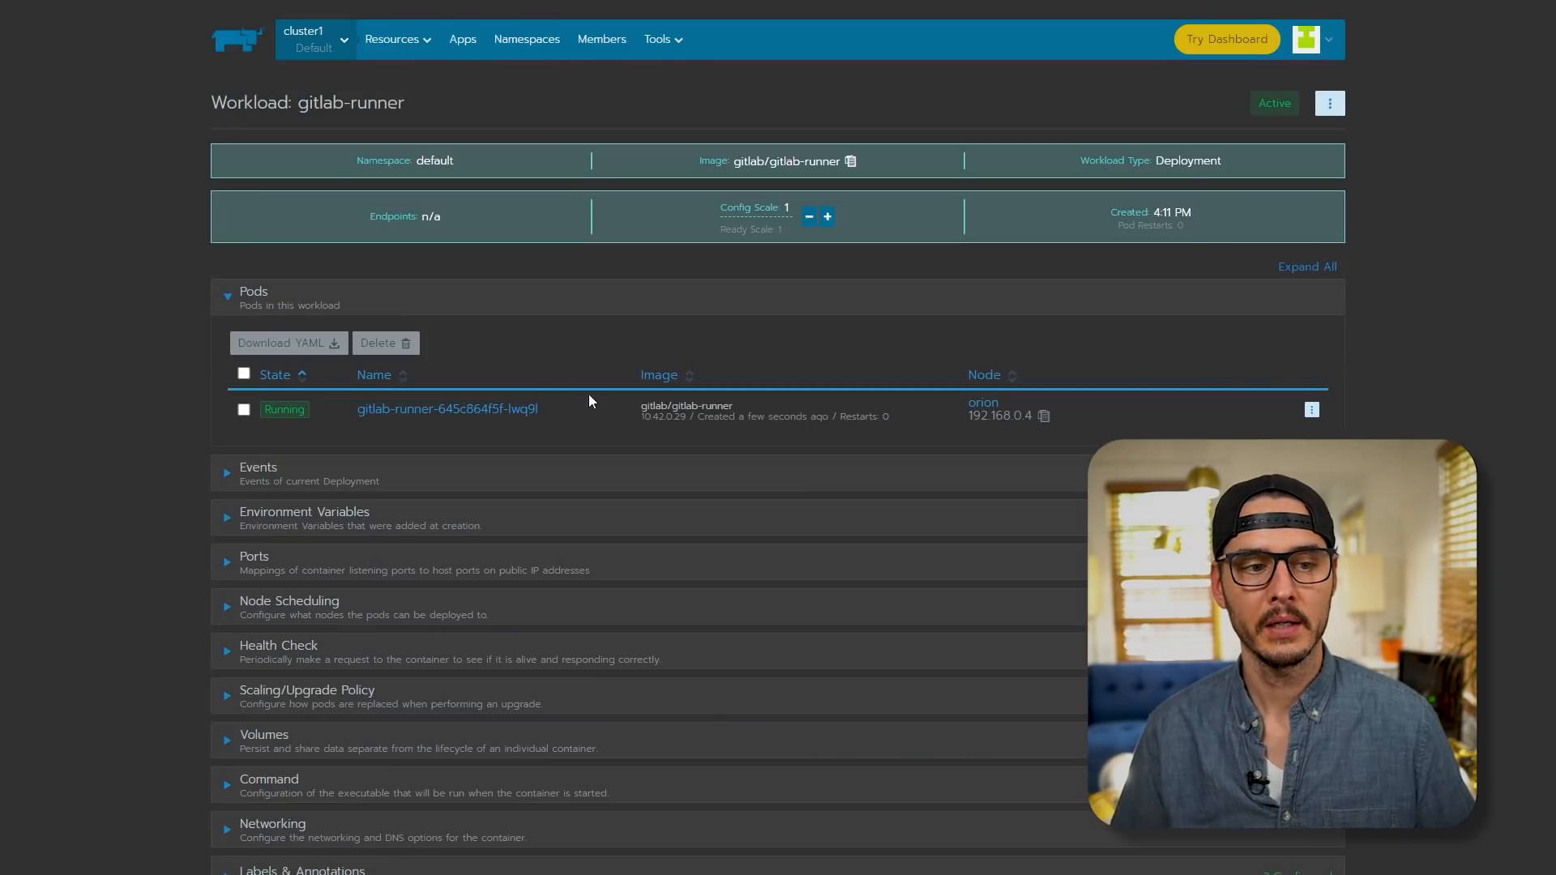
pyautogui.click(243, 375)
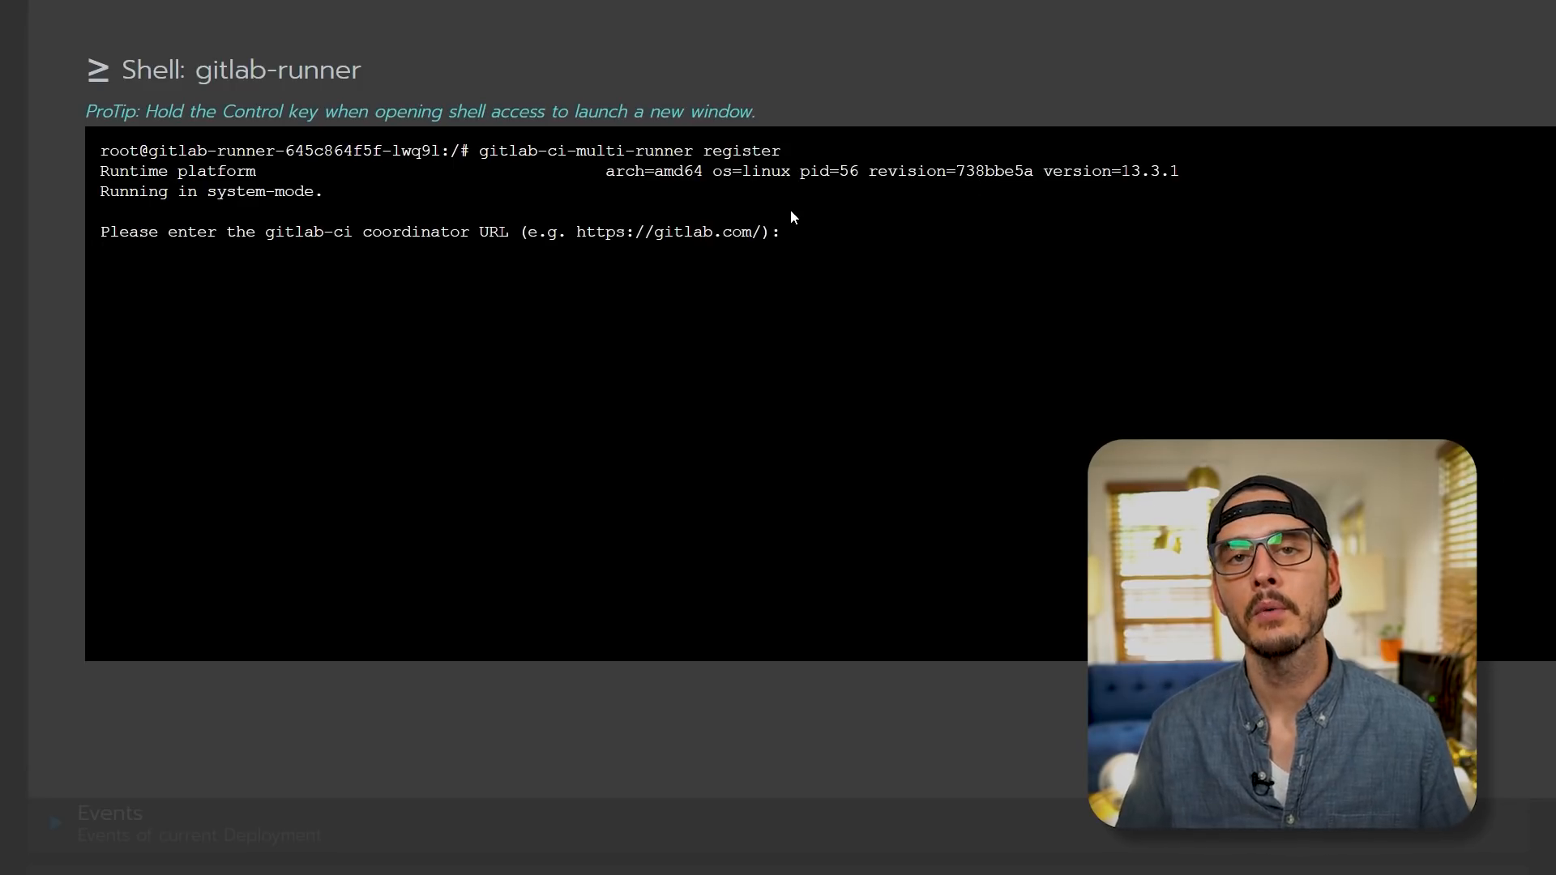
pyautogui.write('https://gitlab.com')
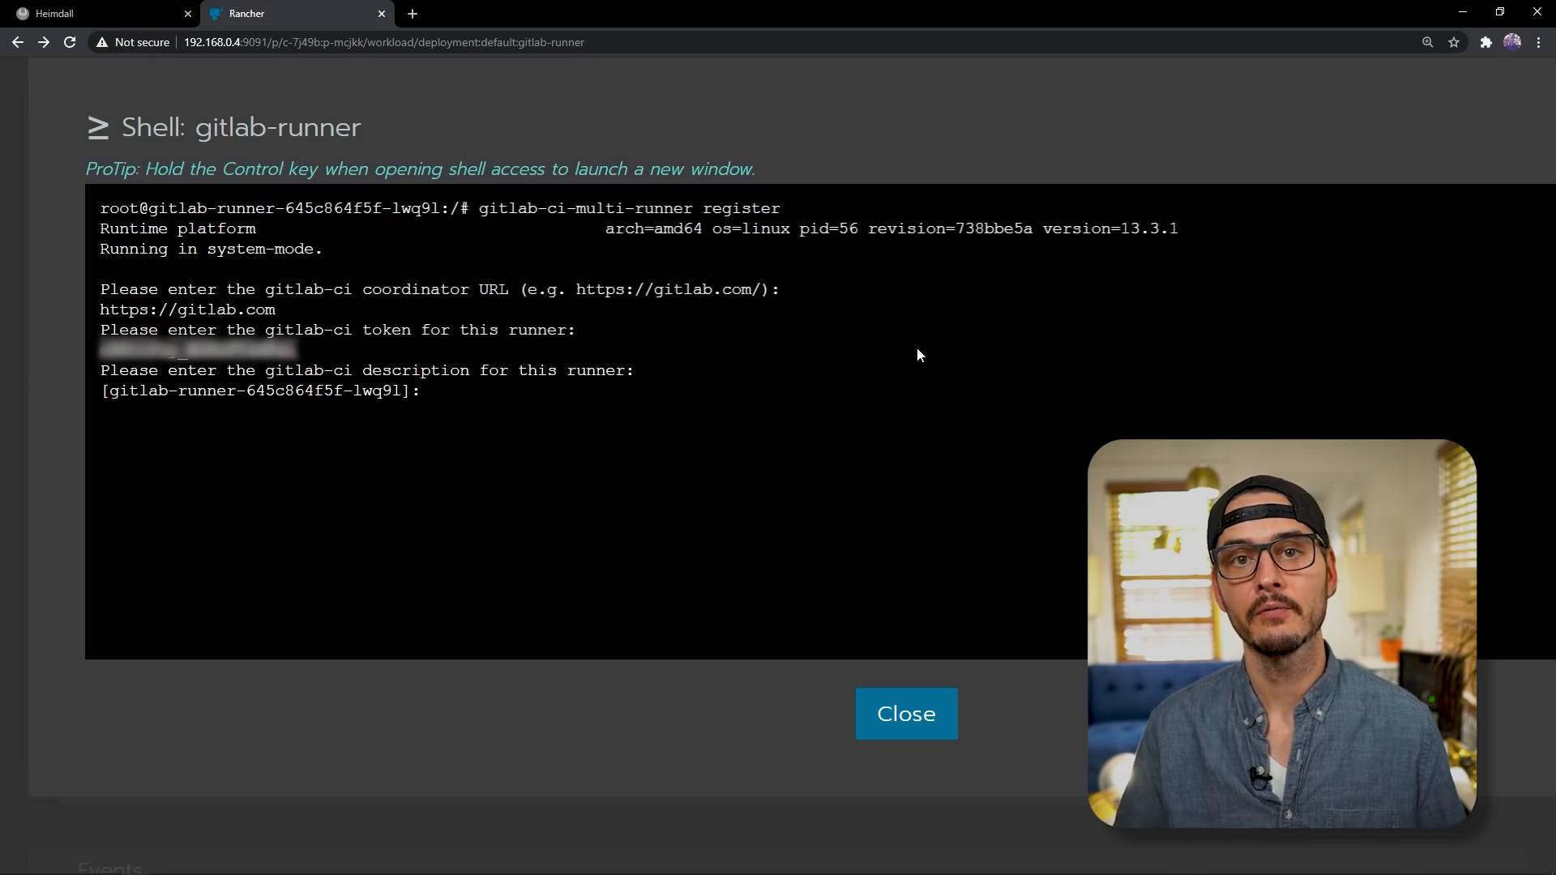
pyautogui.write('rancher-gitlab-runner-01')
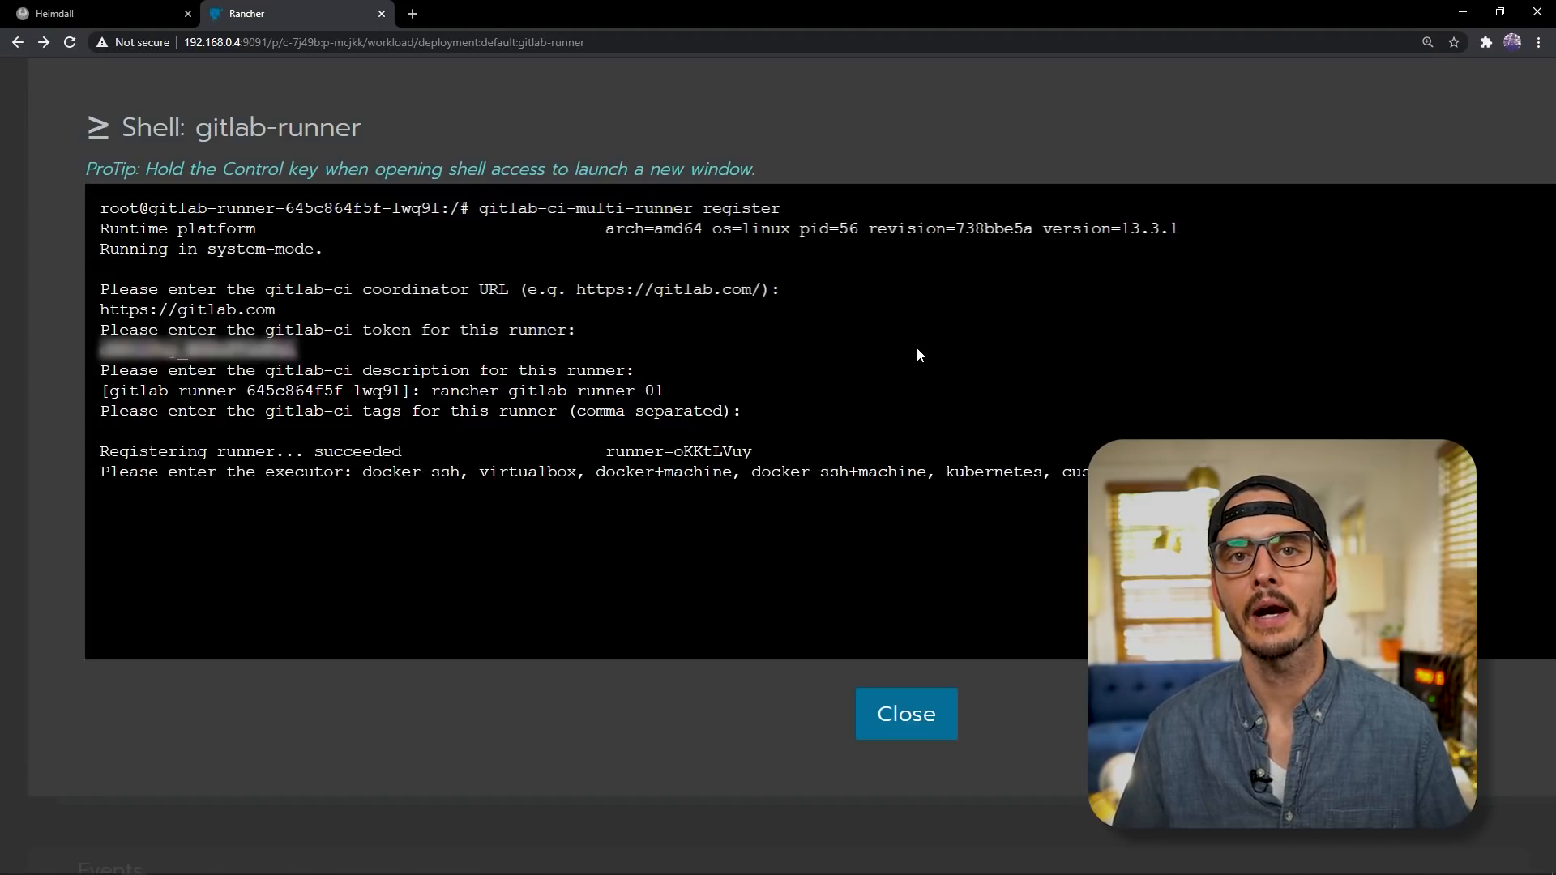
pyautogui.write('docker:stable')
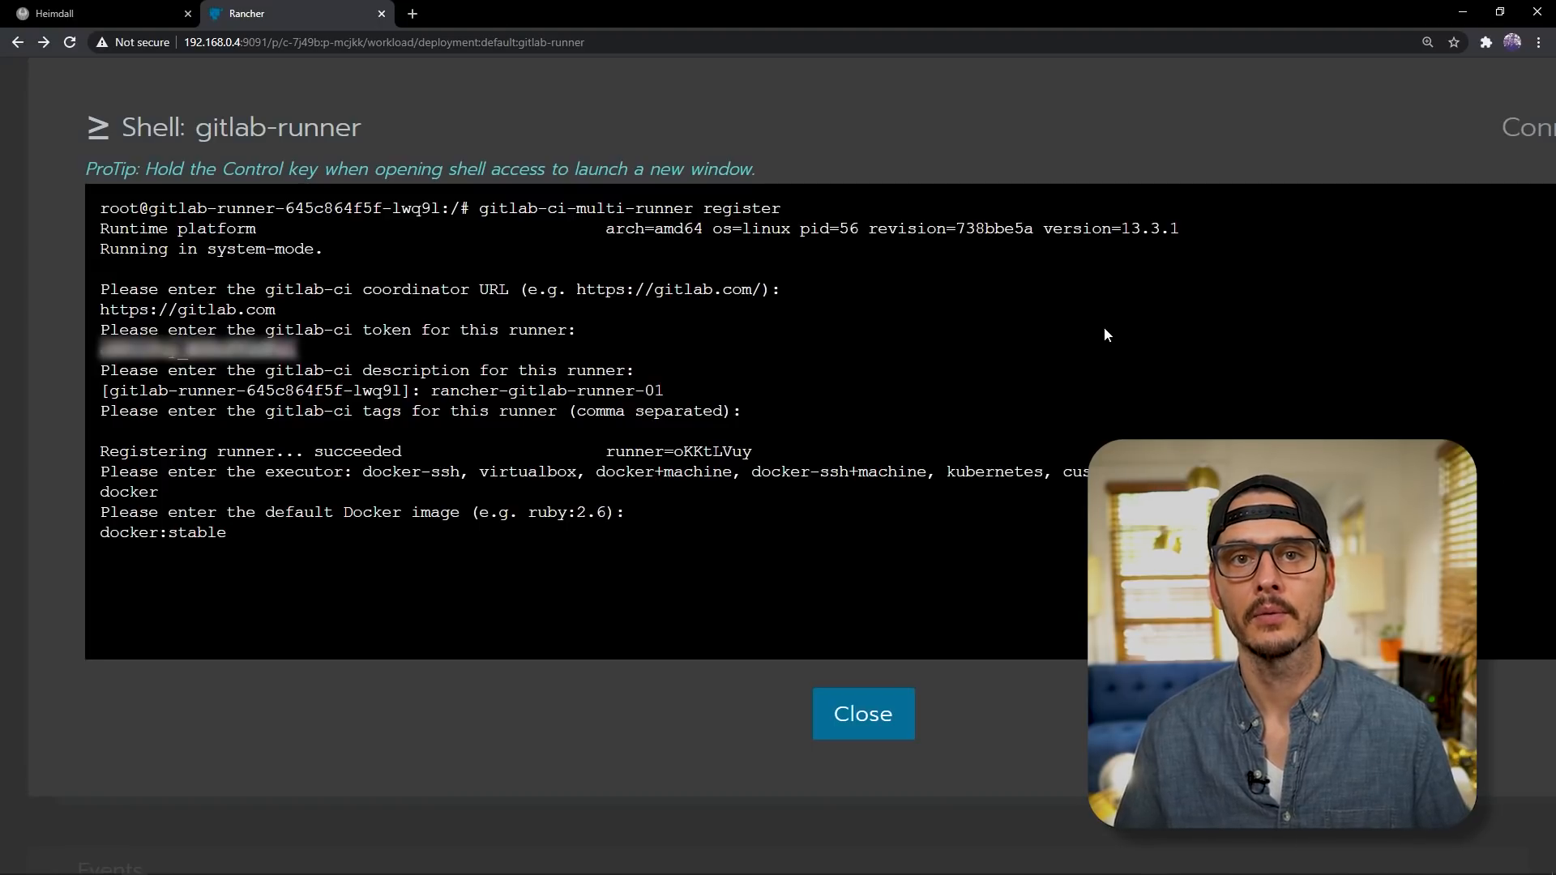
pyautogui.press('Enter')
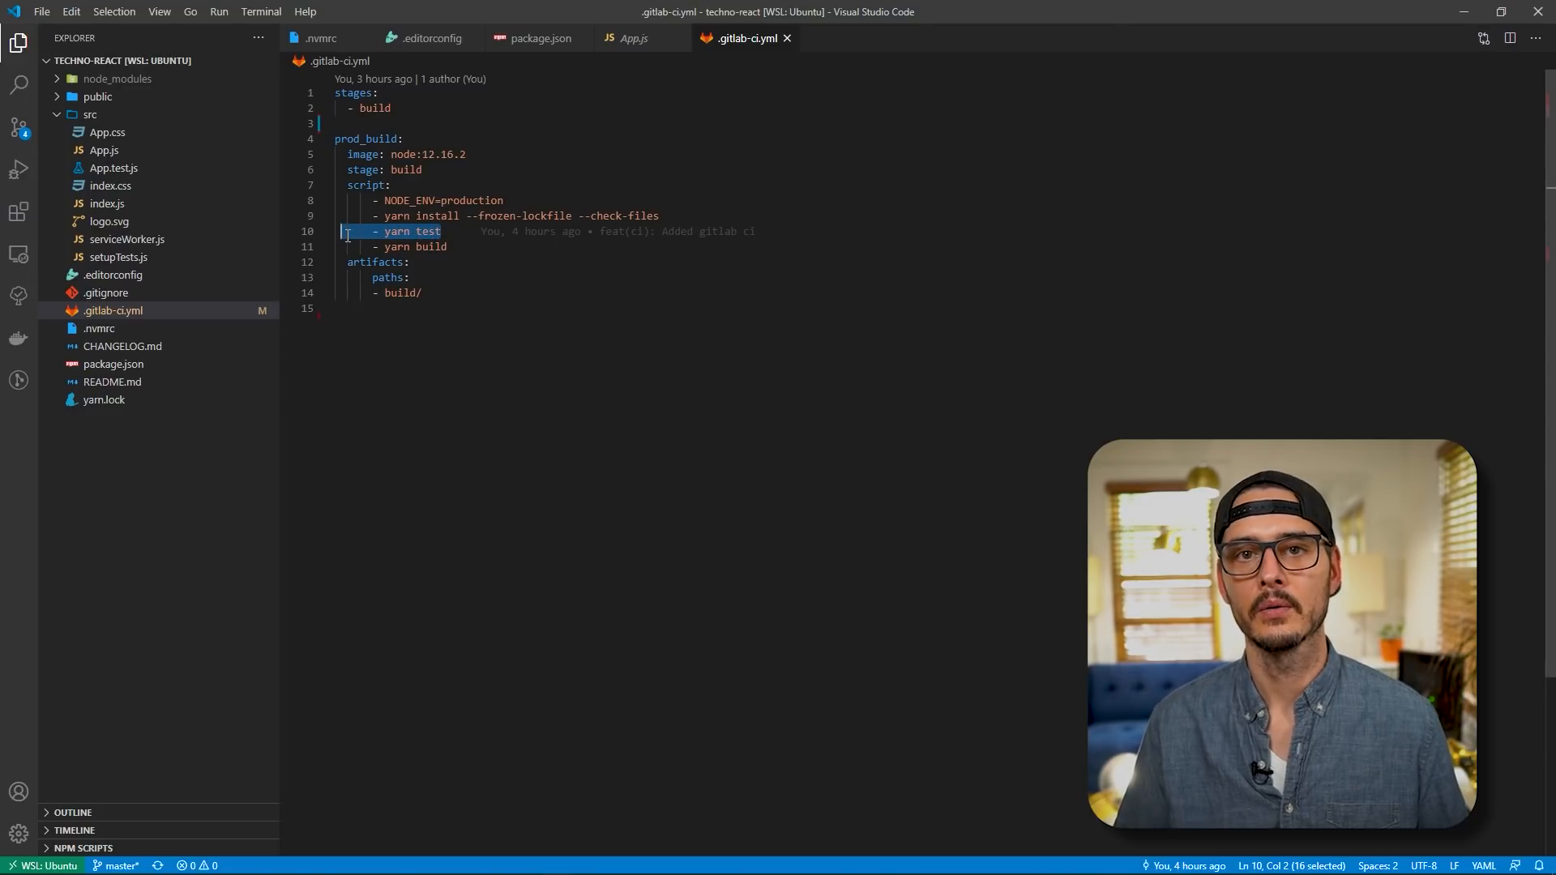
# Add a Dockerfile serving the build folder from nginx:alpine with nginx.conf and port 80 exposed
pyautogui.click(107, 363)
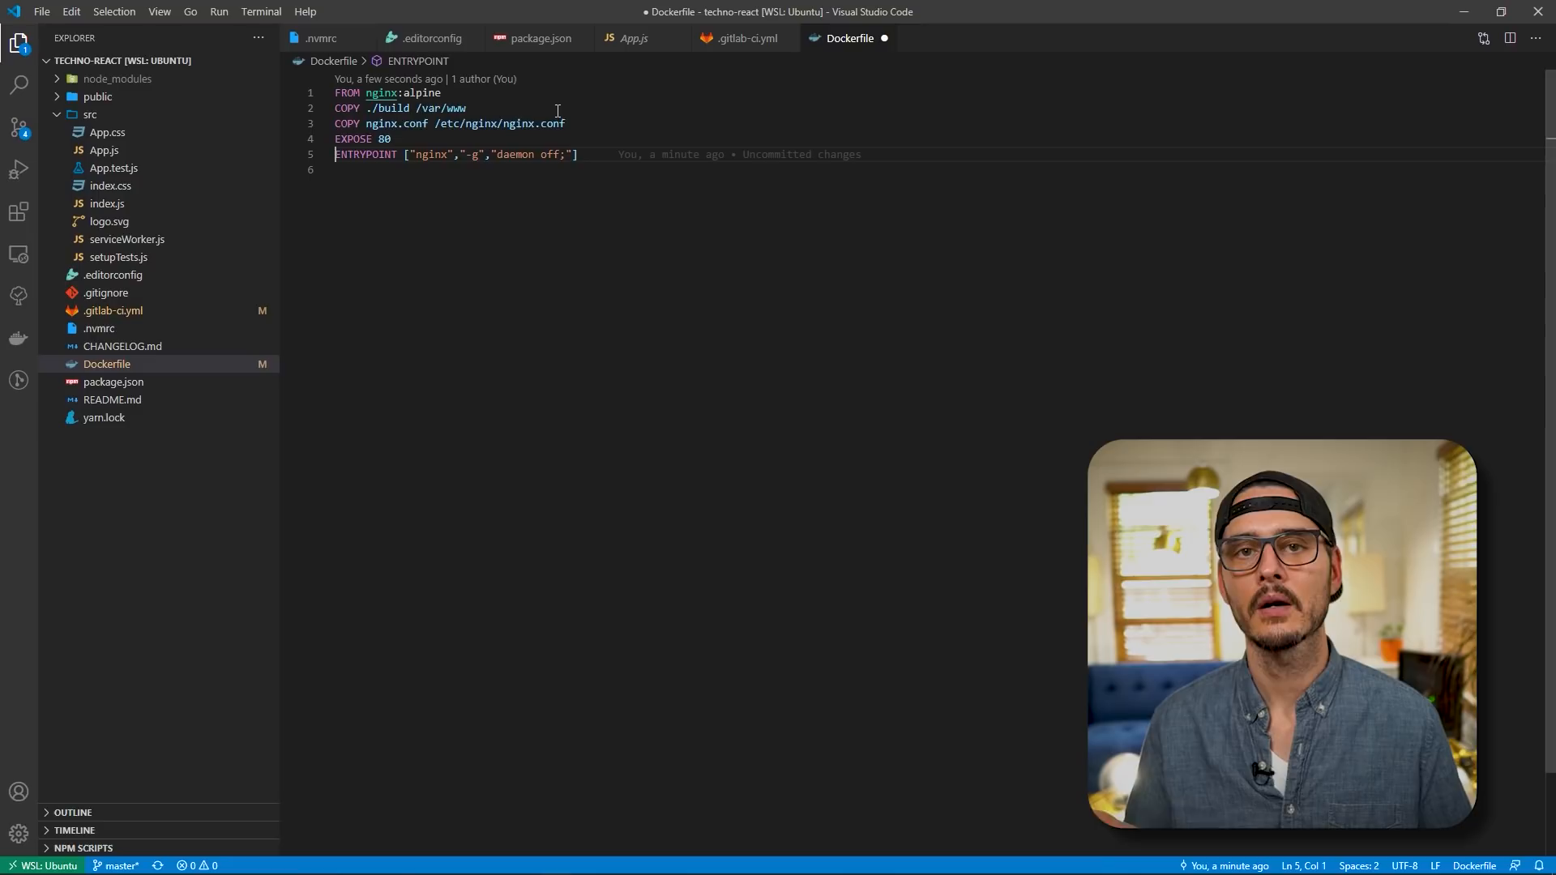
pyautogui.click(107, 381)
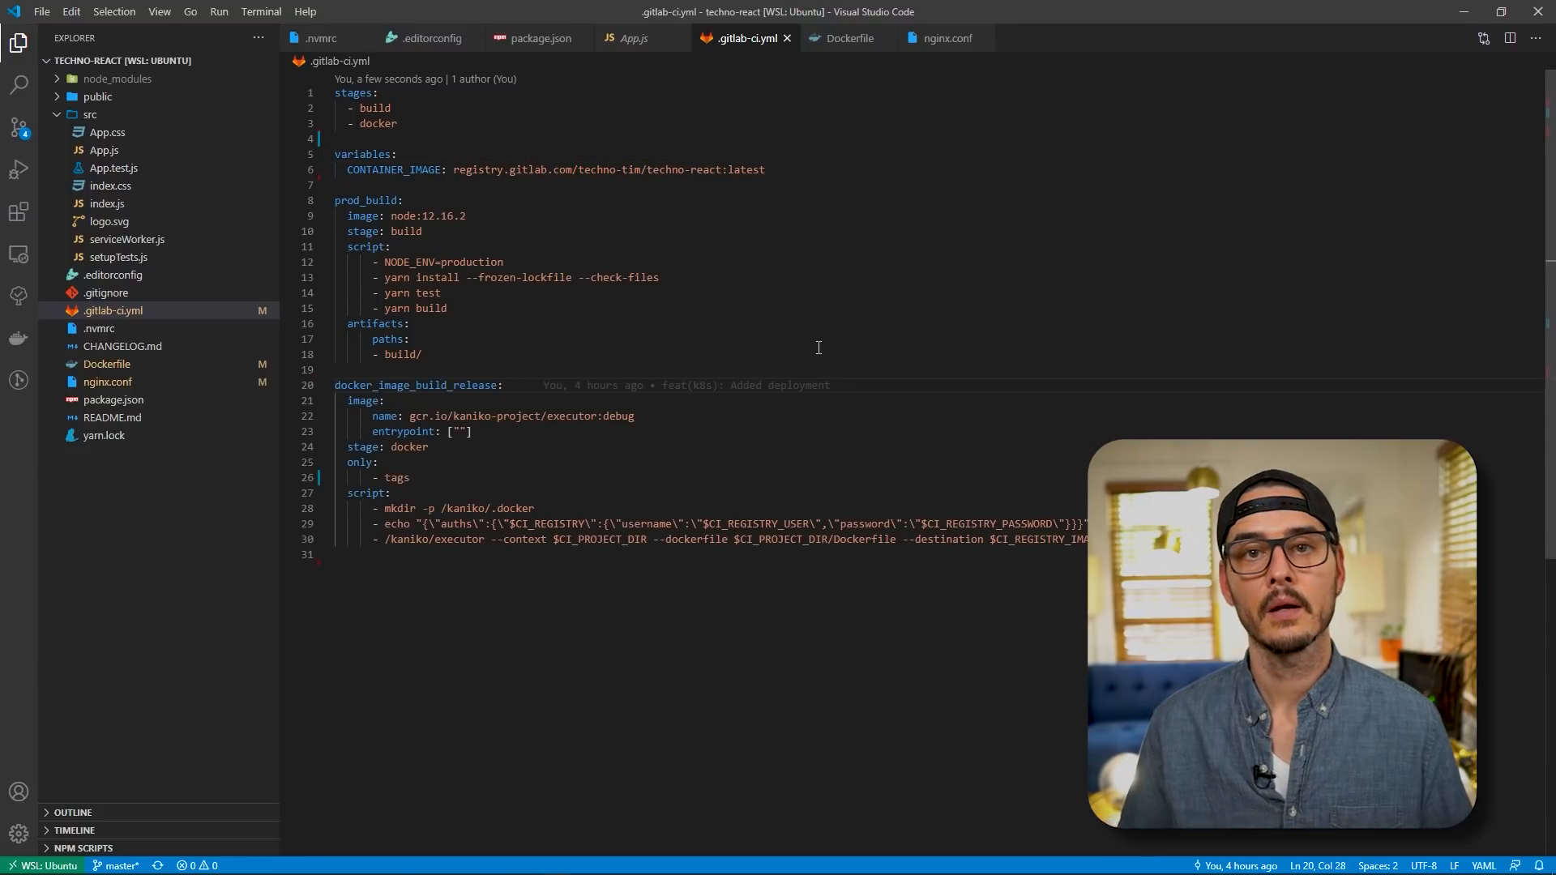
pyautogui.moveTo(397, 477)
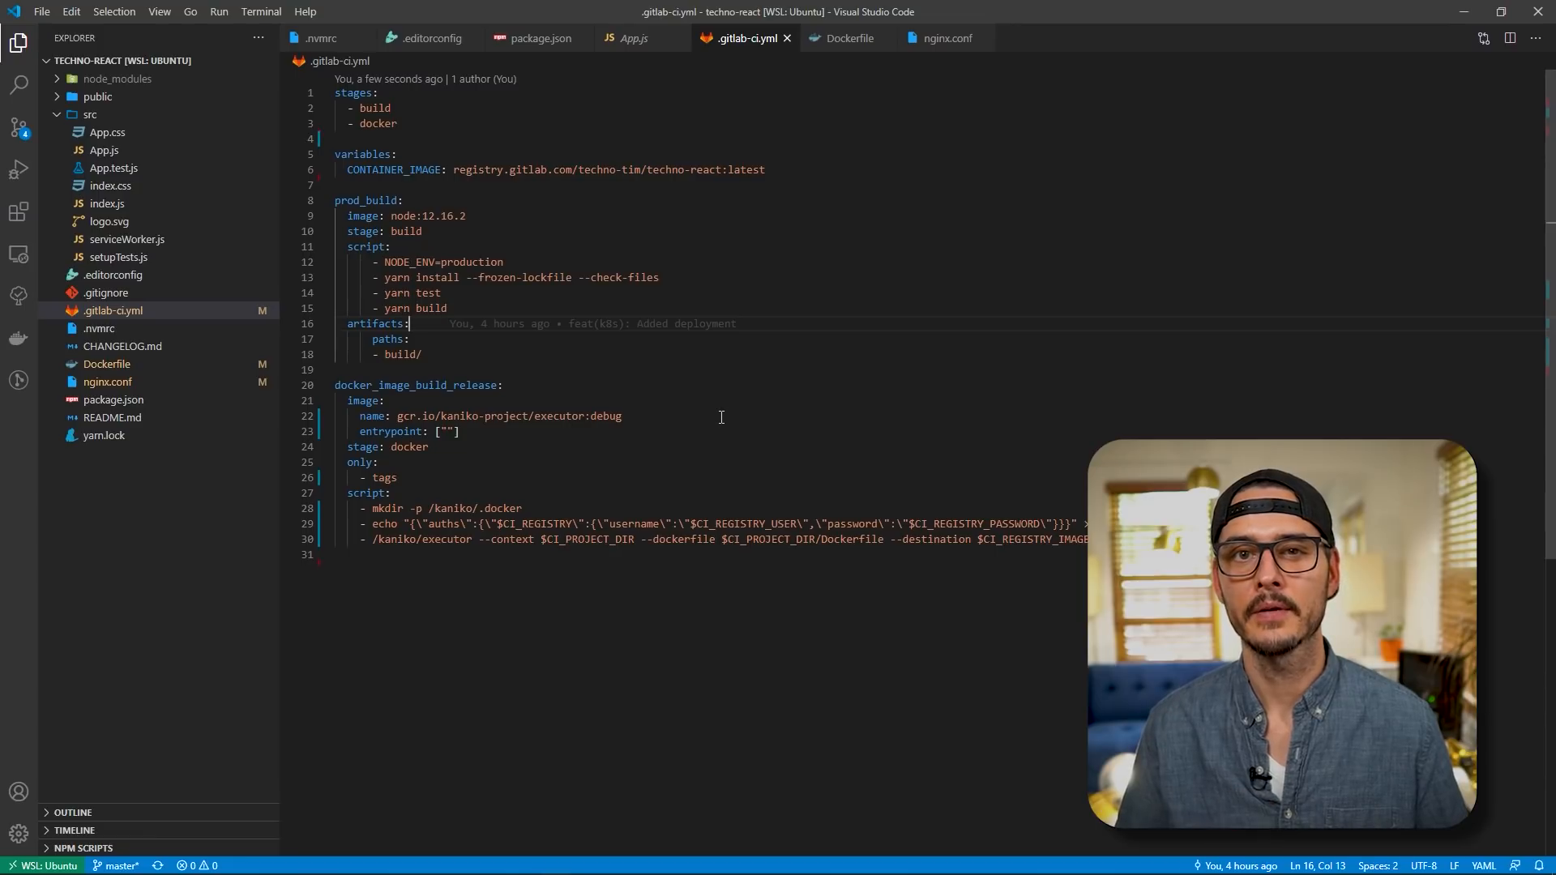
# Show package.json's release script and the postrelease command that pushes the version tag
pyautogui.click(530, 37)
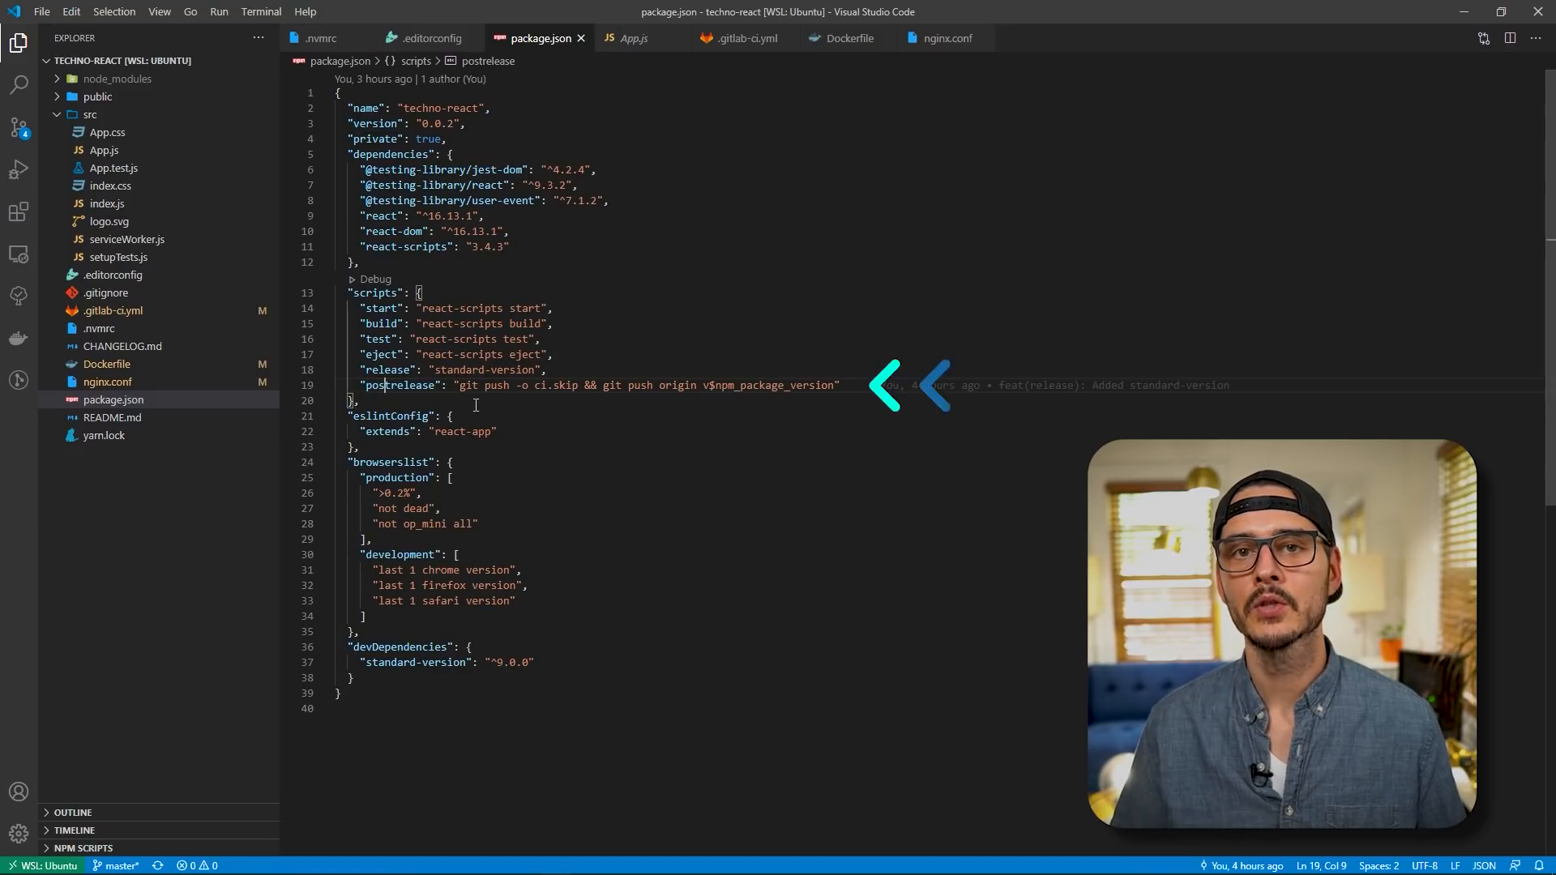
pyautogui.moveTo(457, 385); pyautogui.dragTo(585, 386)
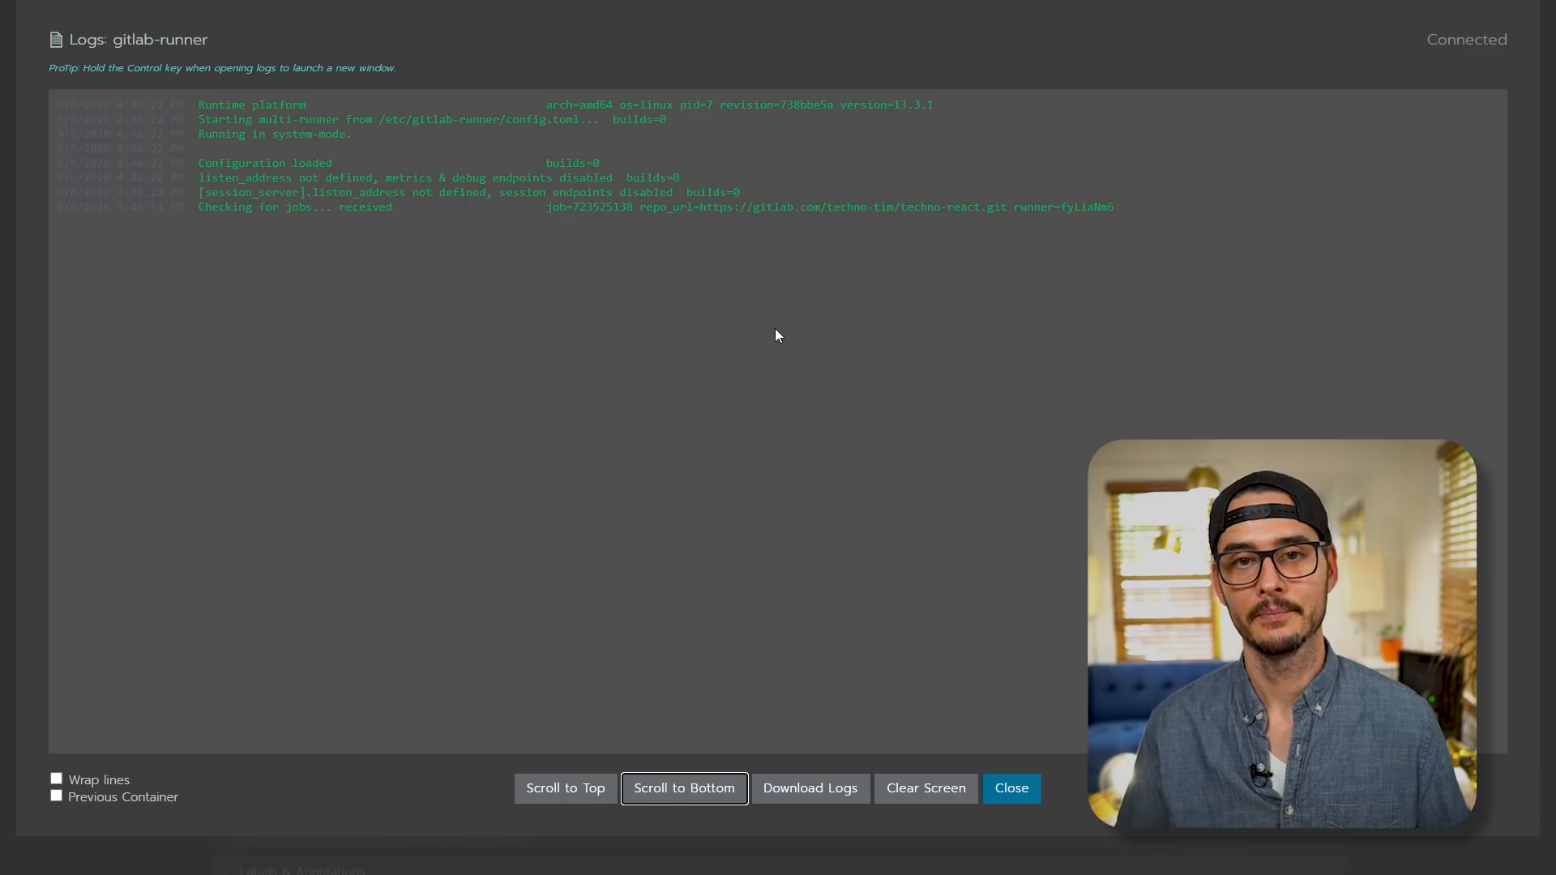
# Check the docker_image_build_release job log and go to the project's Container Registry
pyautogui.click(1011, 787)
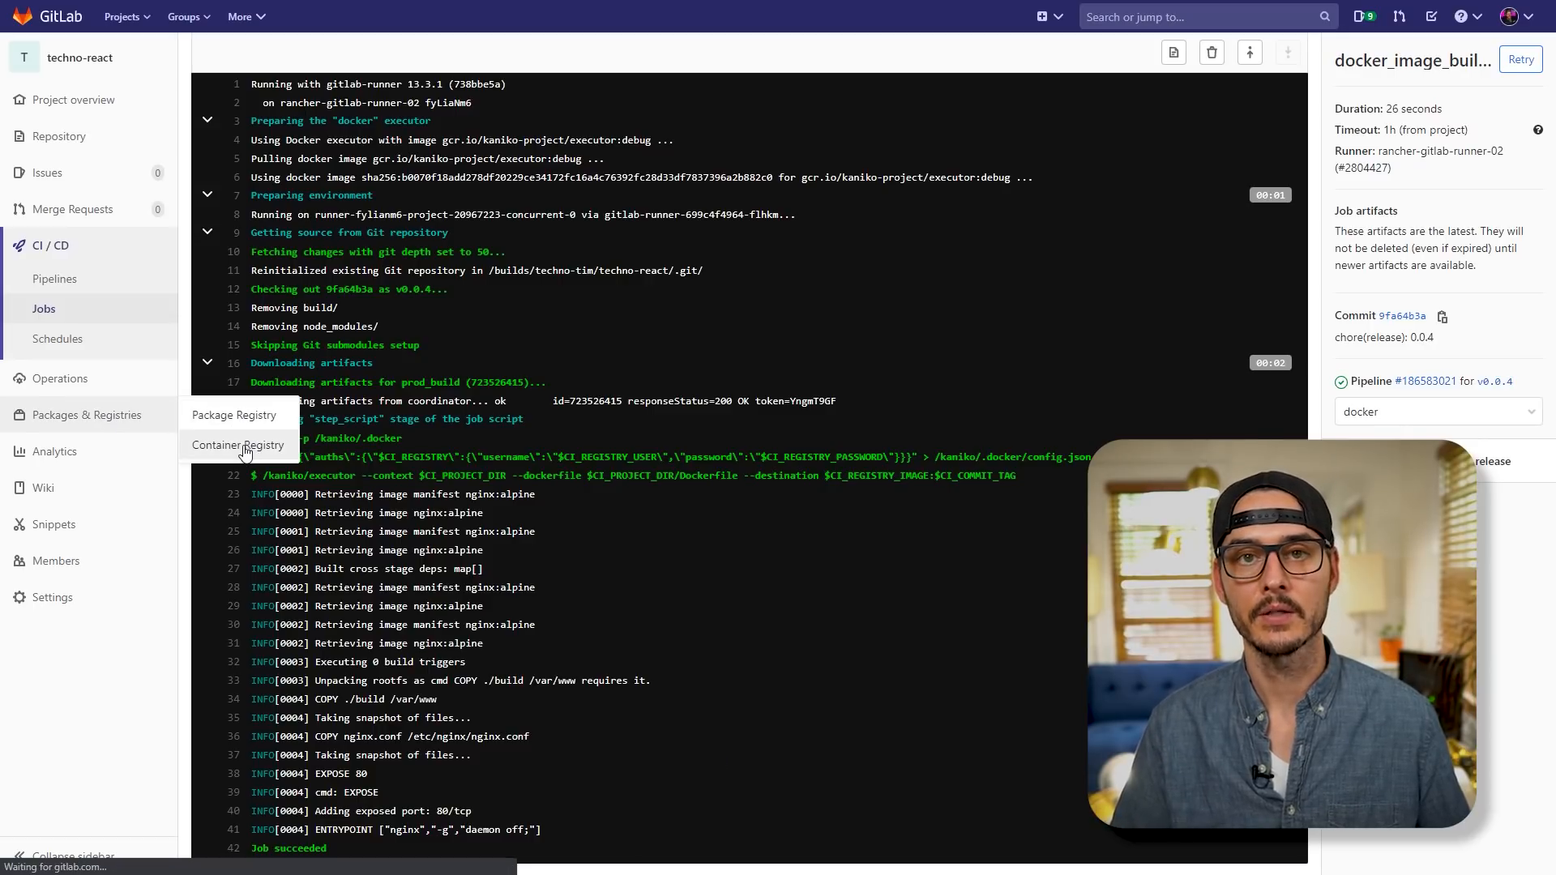
pyautogui.click(237, 444)
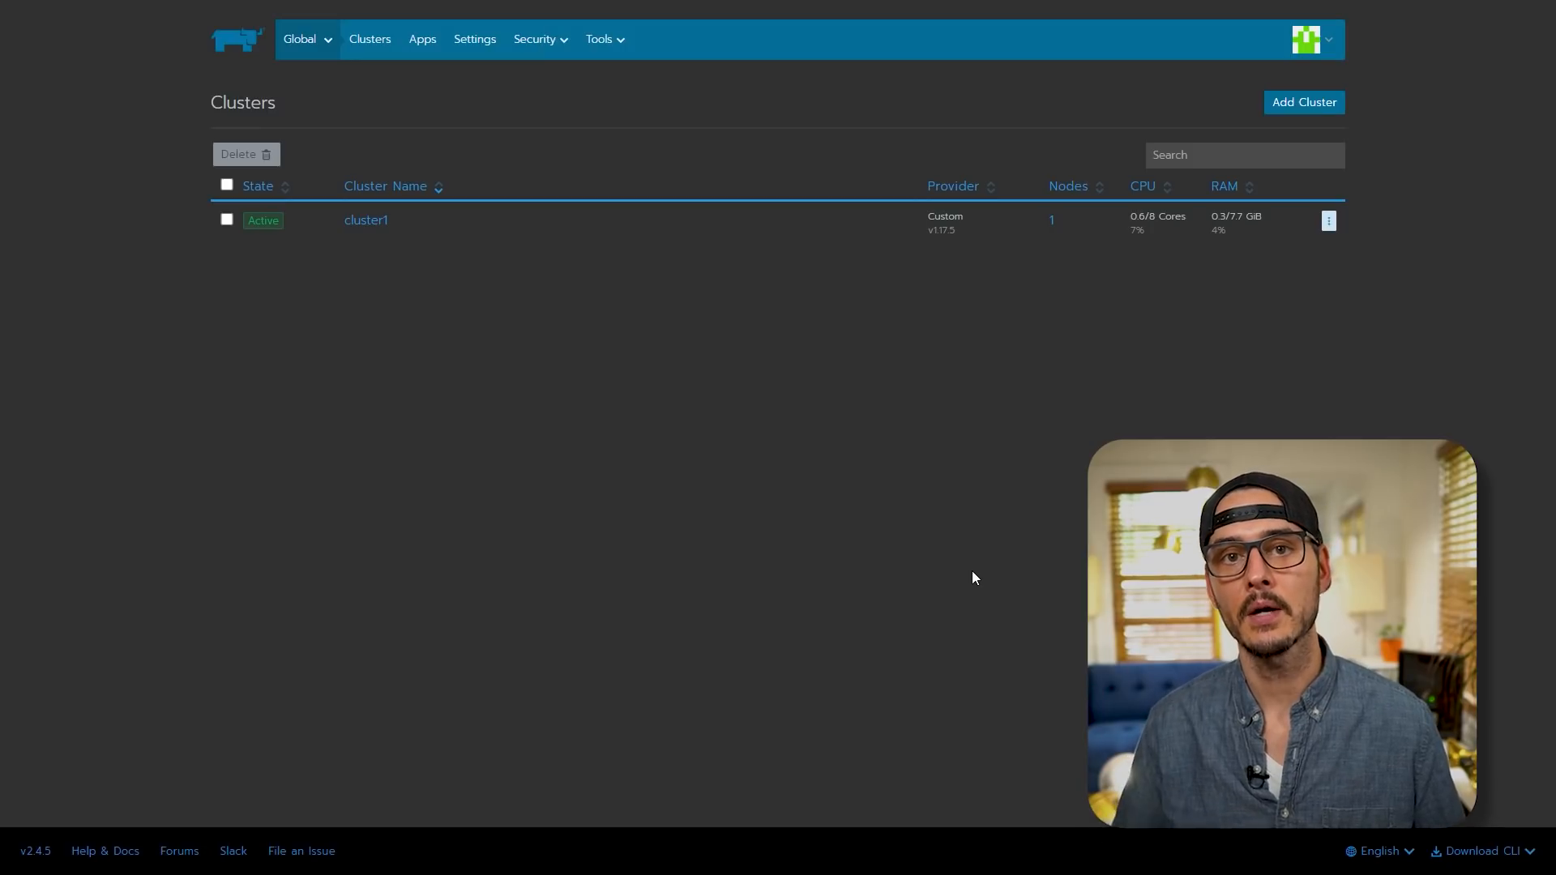
pyautogui.moveTo(598, 574)
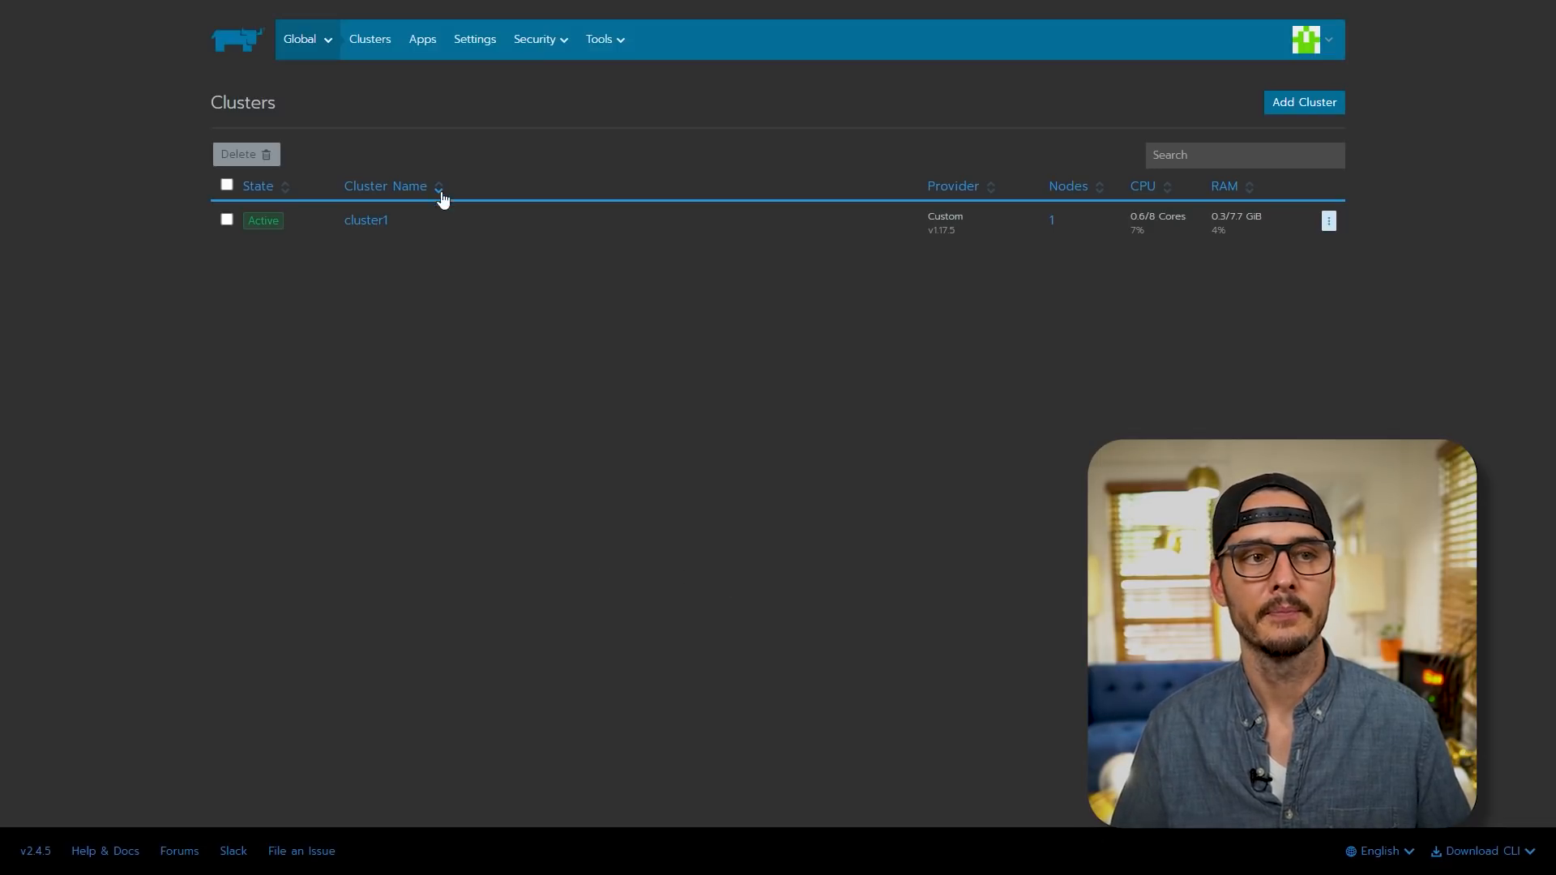
# Add a registry credential in cluster1 with custom address registry.gitlab.com, username and password, and save it
pyautogui.click(367, 220)
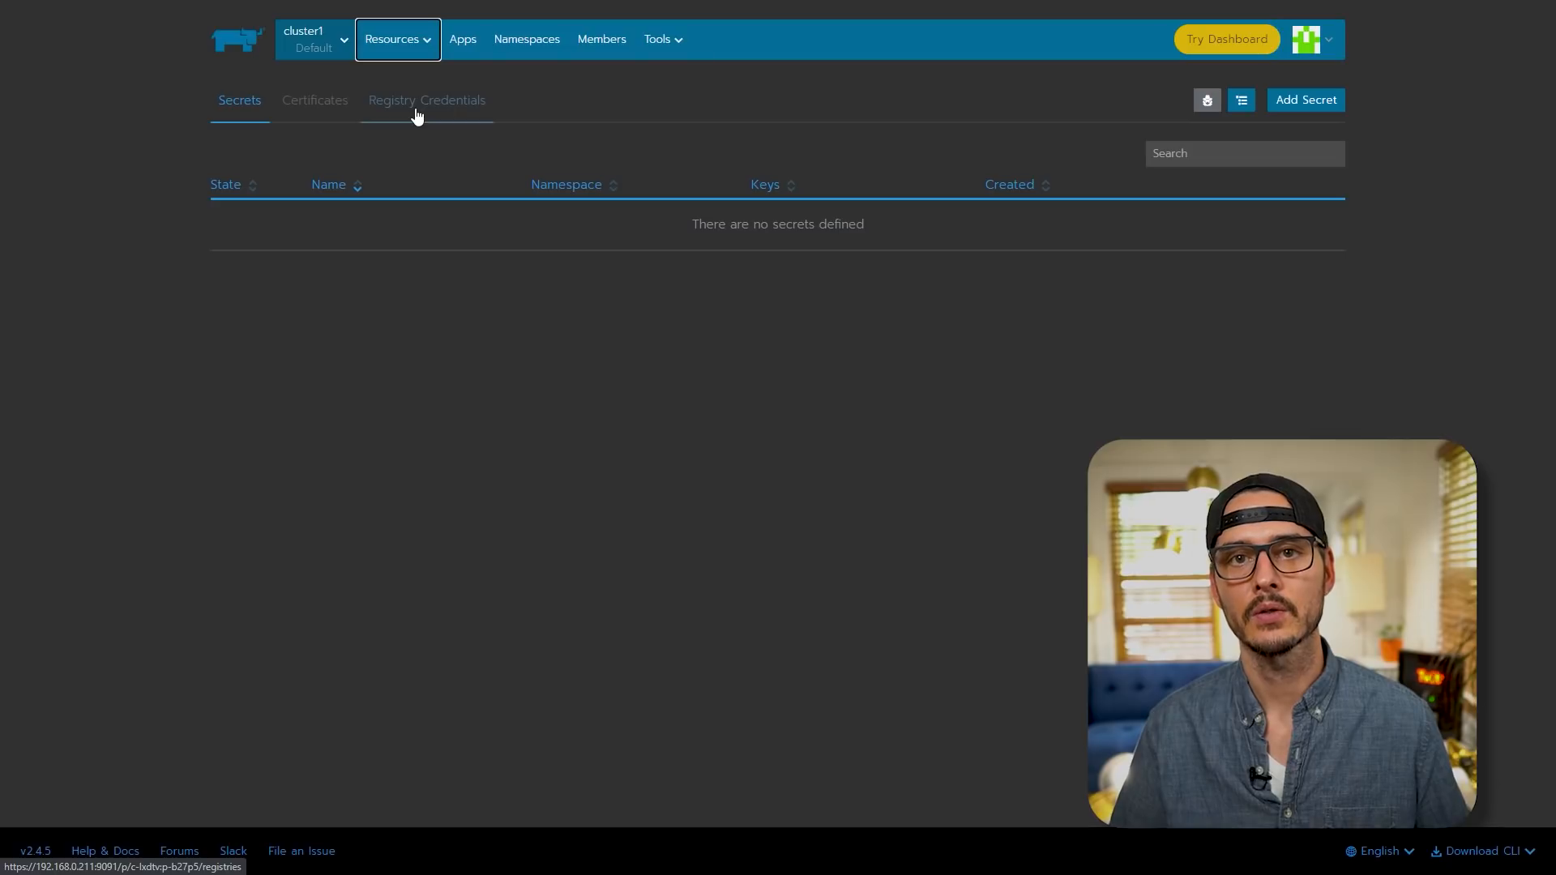
pyautogui.click(426, 101)
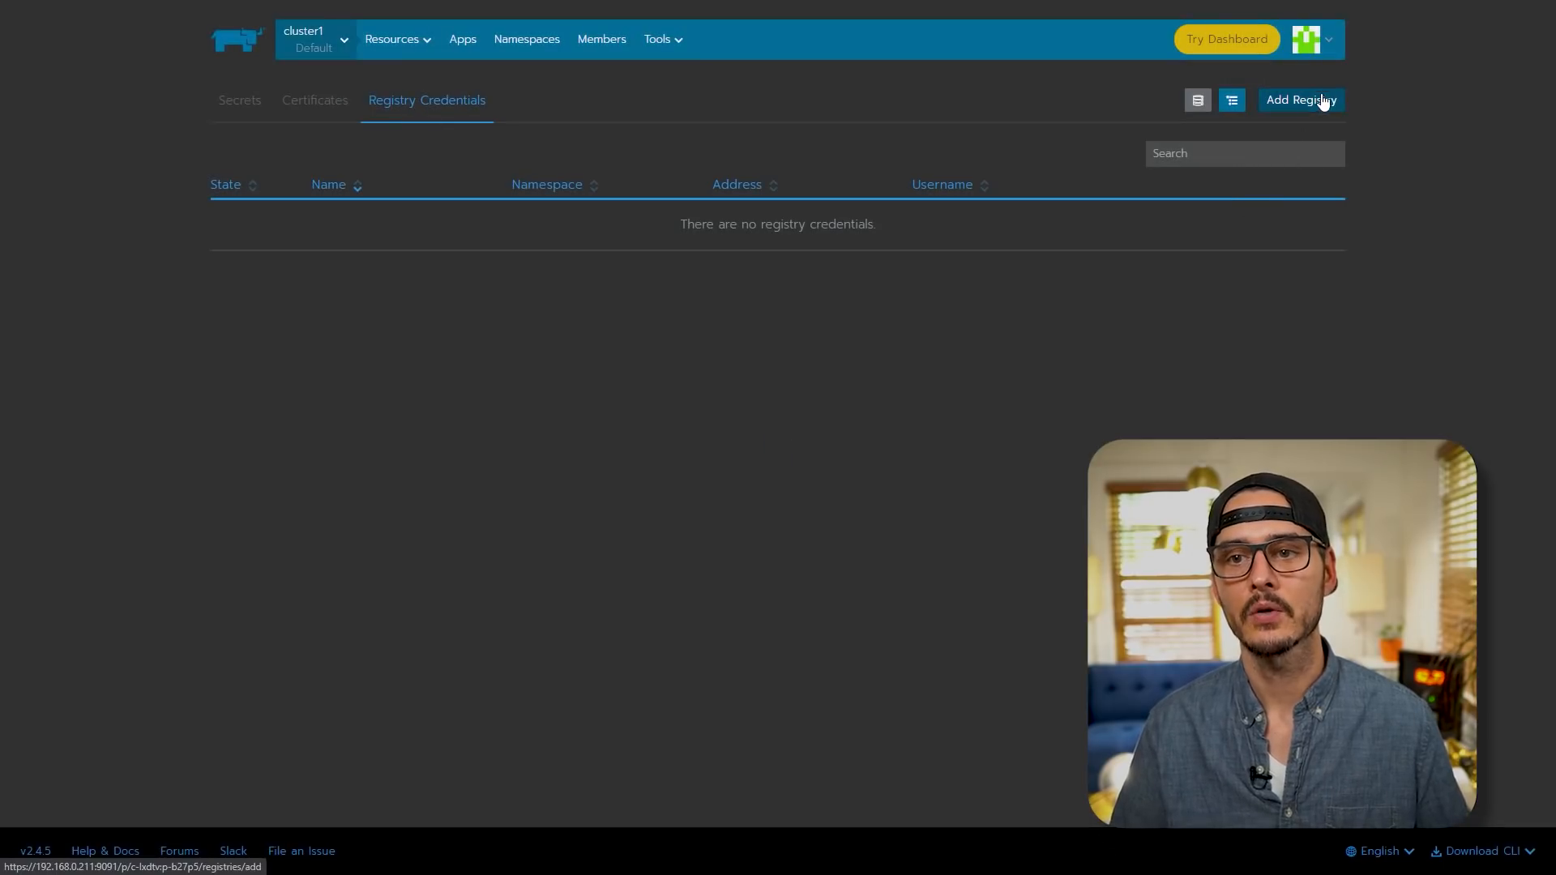
pyautogui.click(1301, 100)
pyautogui.write('gitlab')
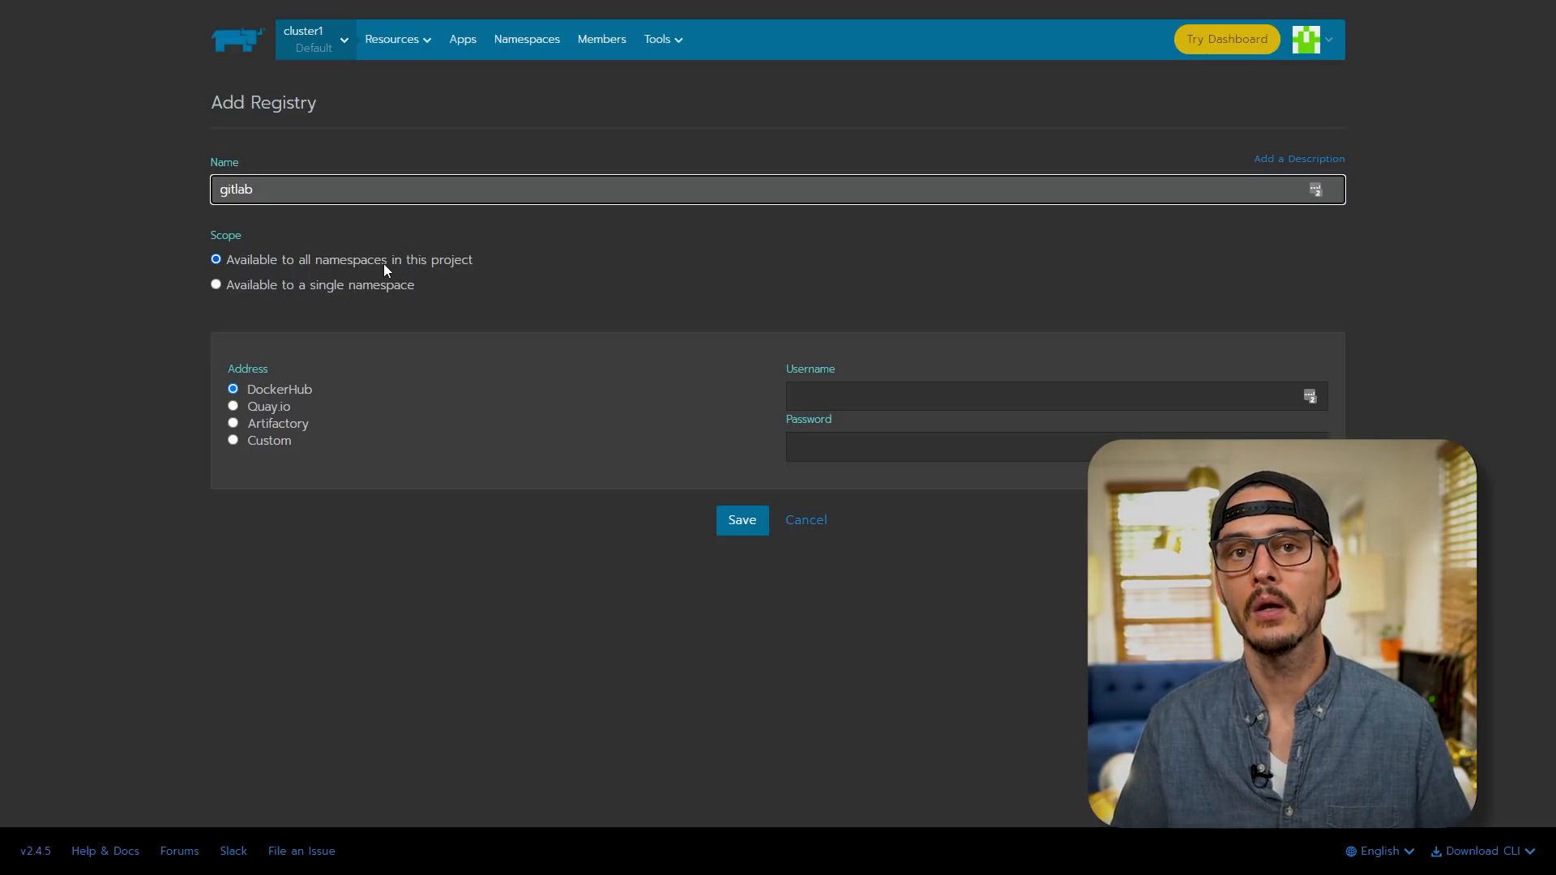
pyautogui.click(234, 441)
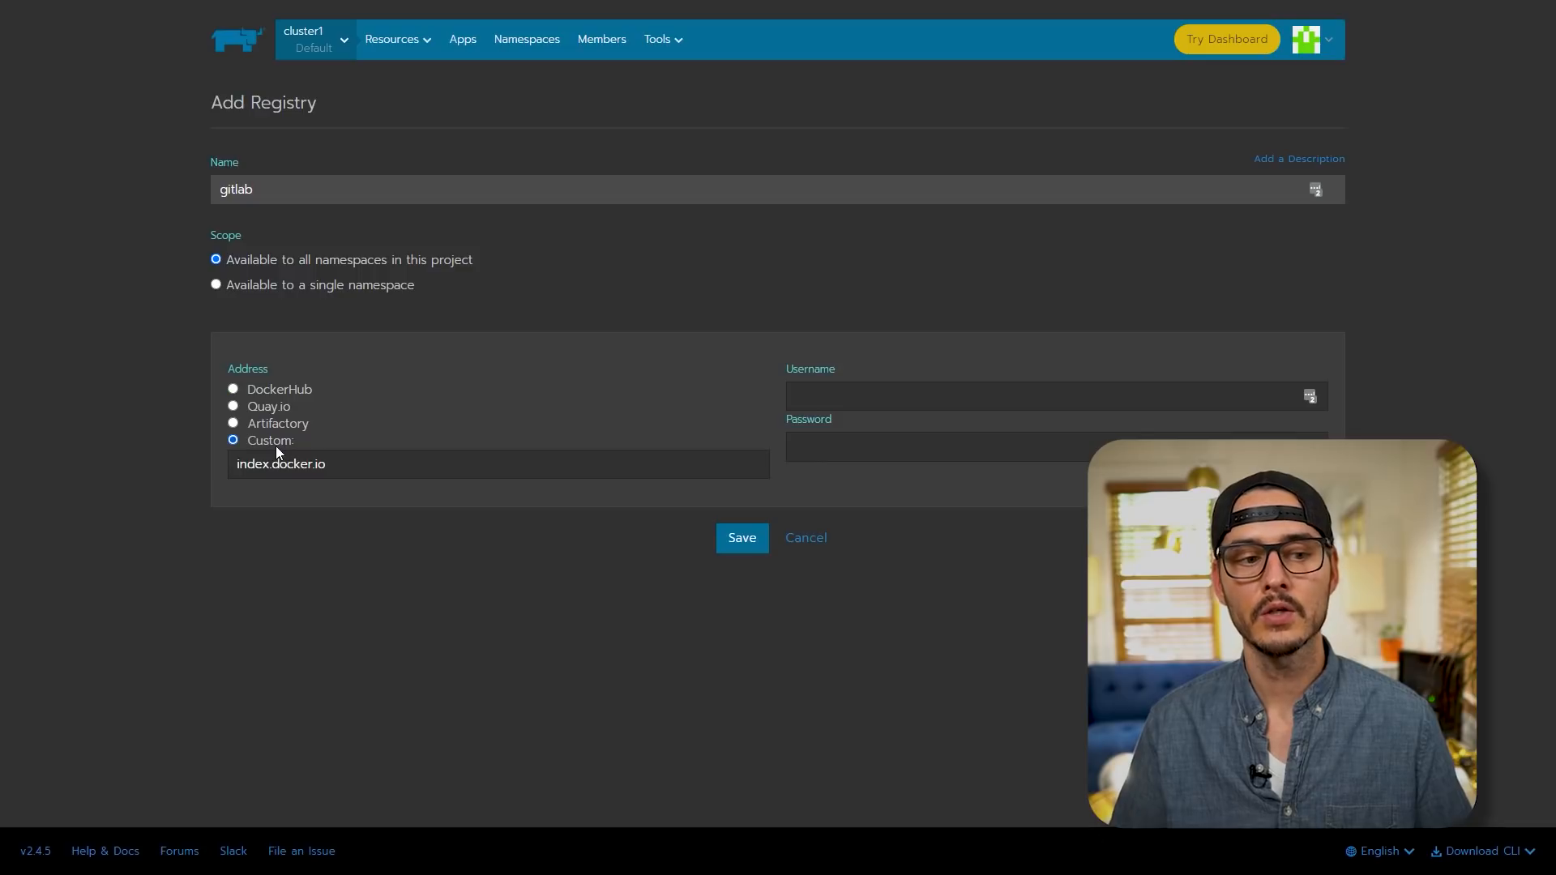
pyautogui.write('registry.gitlab.com')
pyautogui.write('username')
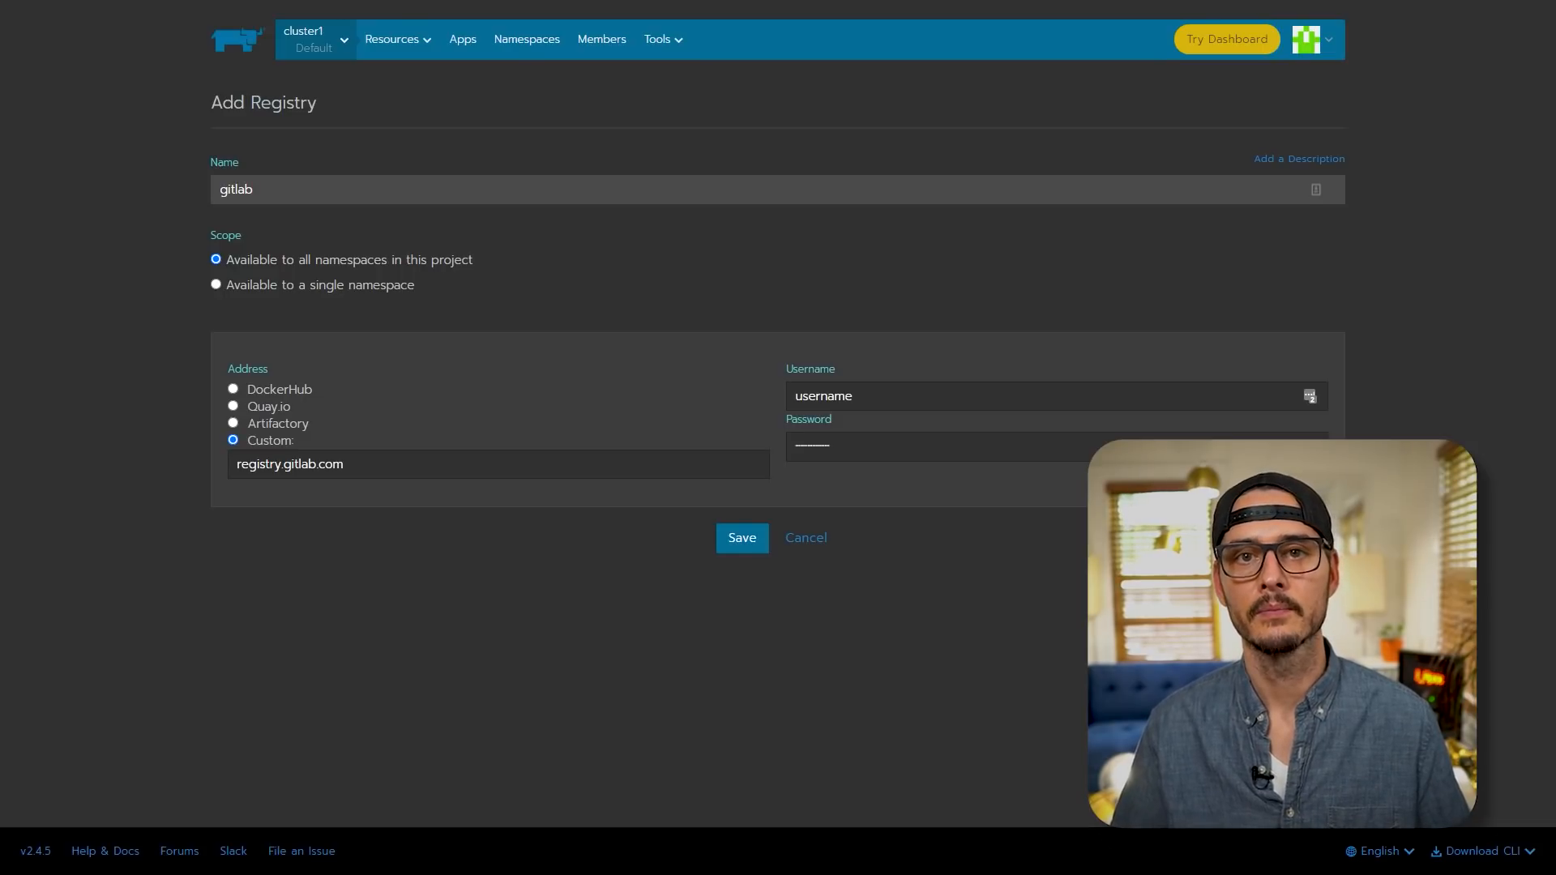
pyautogui.click(743, 538)
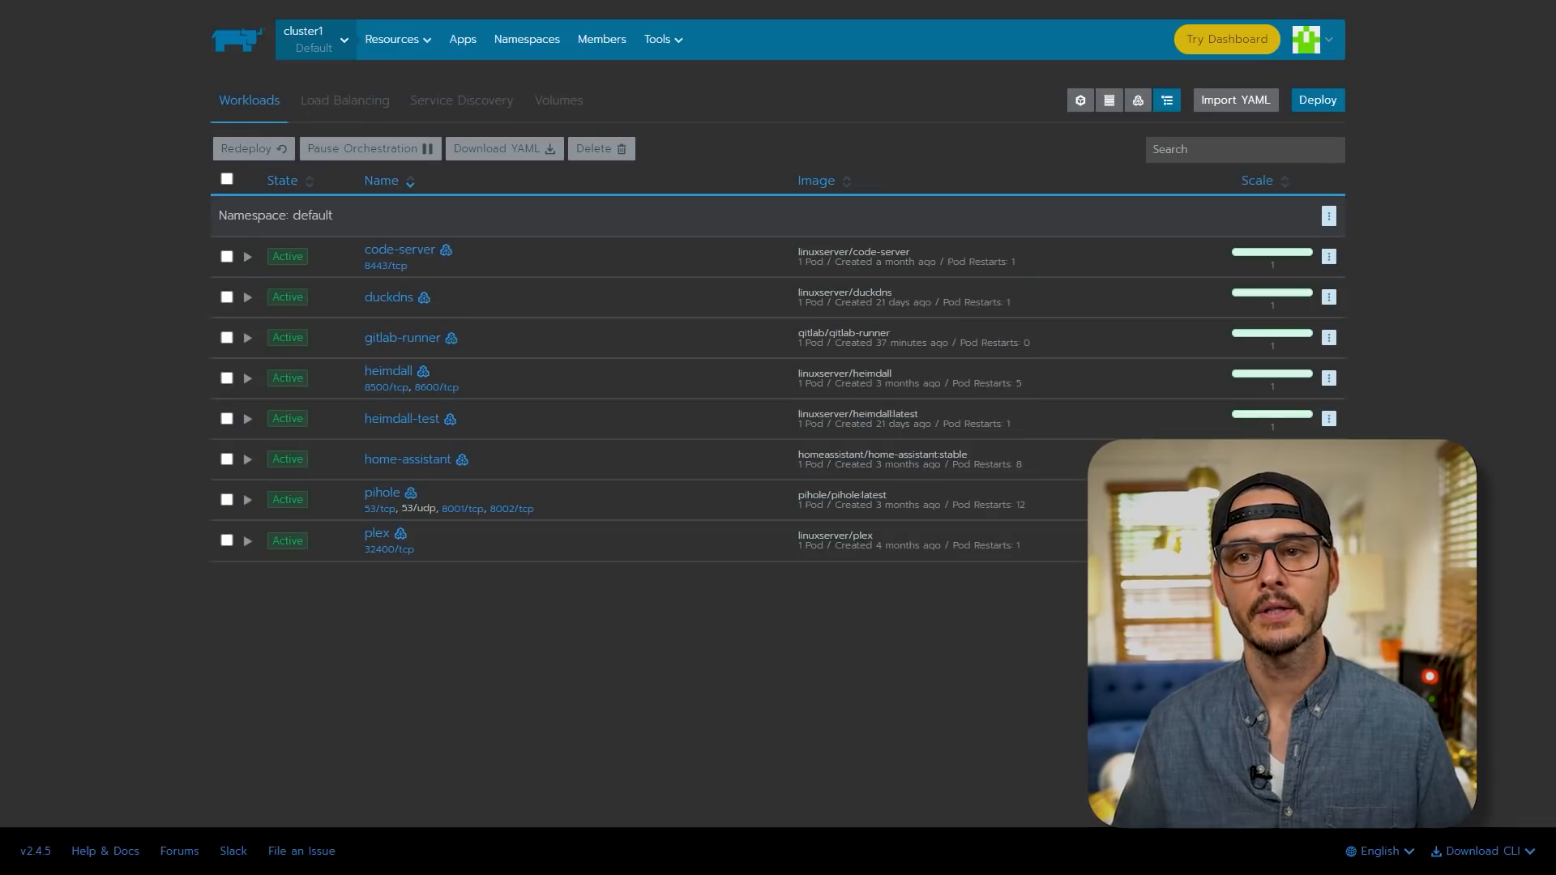
# Deploy the techno-react workload with image registry.gitlab.com/techno-tim/techno-react:latest replacing ubuntu:xenial
pyautogui.click(1318, 100)
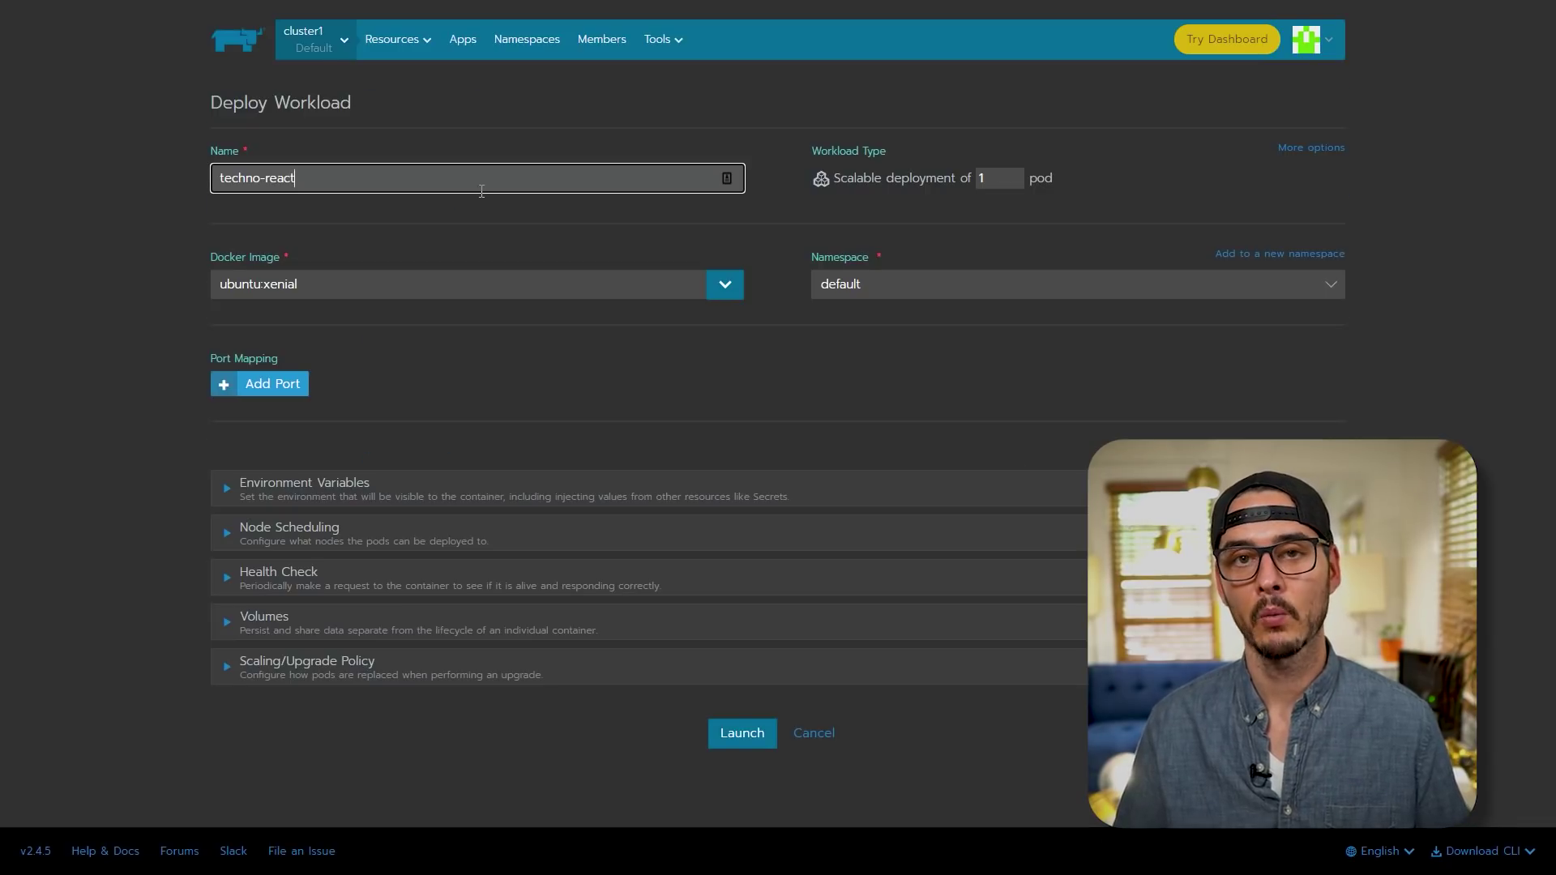
pyautogui.write('registry.gitlab.com/techno-tim/techno-react:latest')
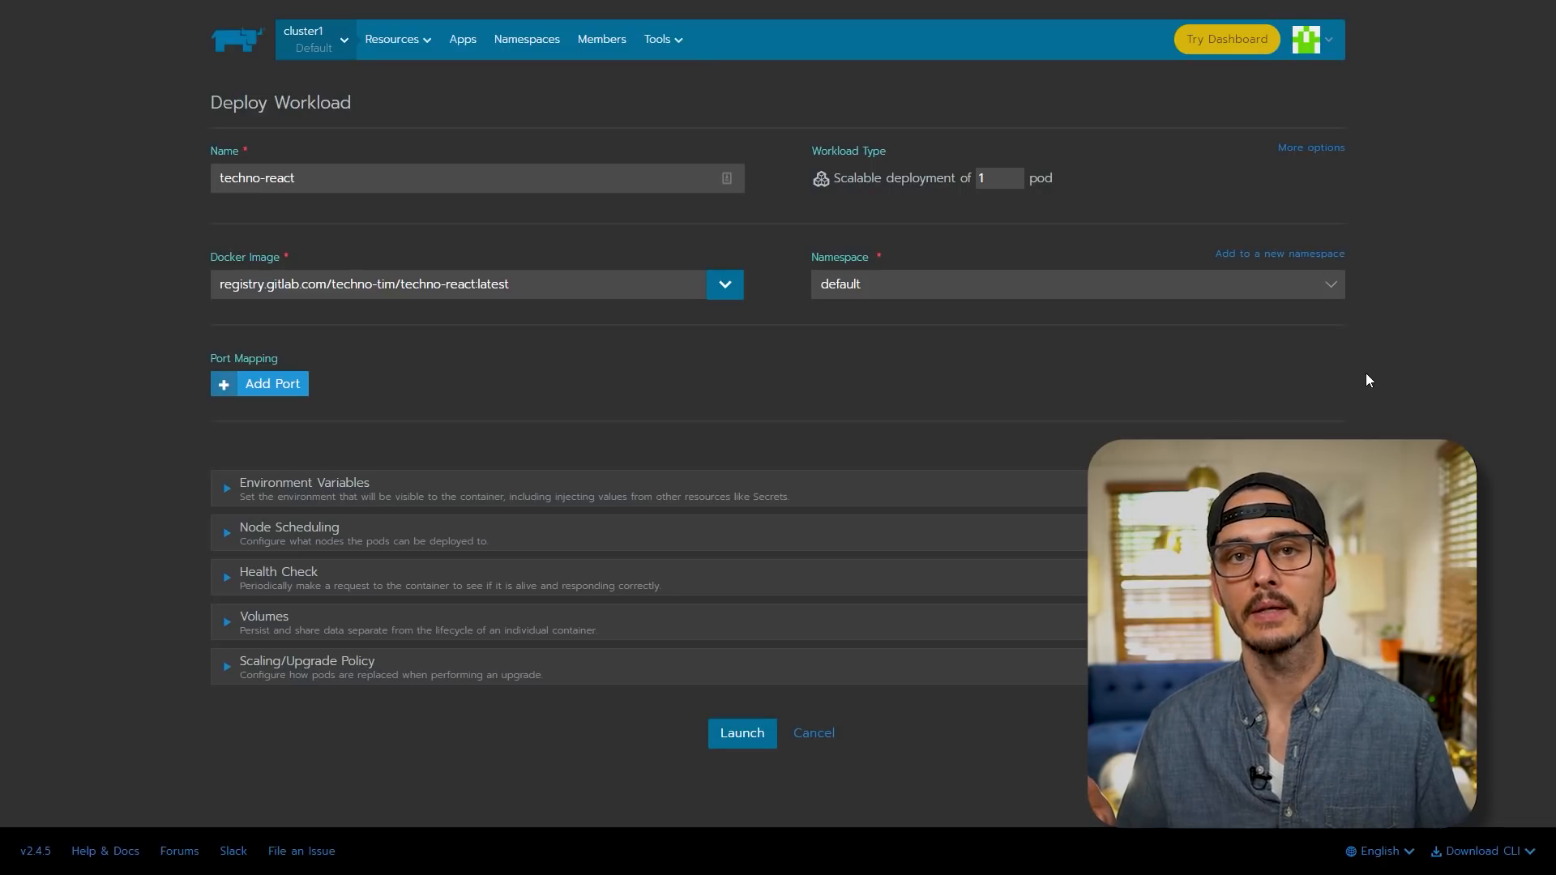
pyautogui.moveTo(1190, 409)
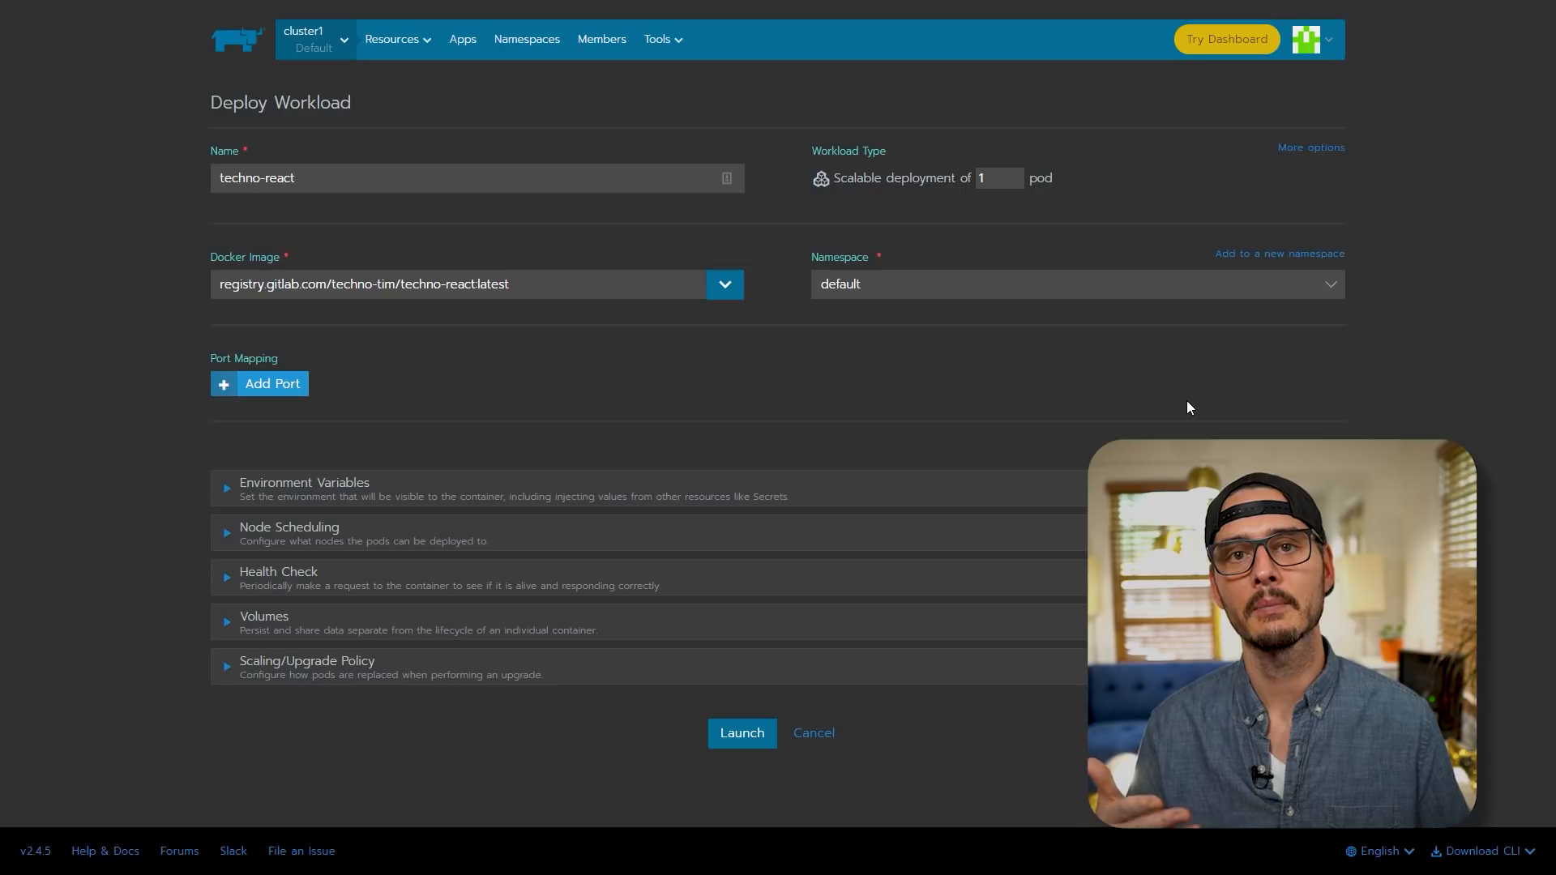
pyautogui.moveTo(992, 495)
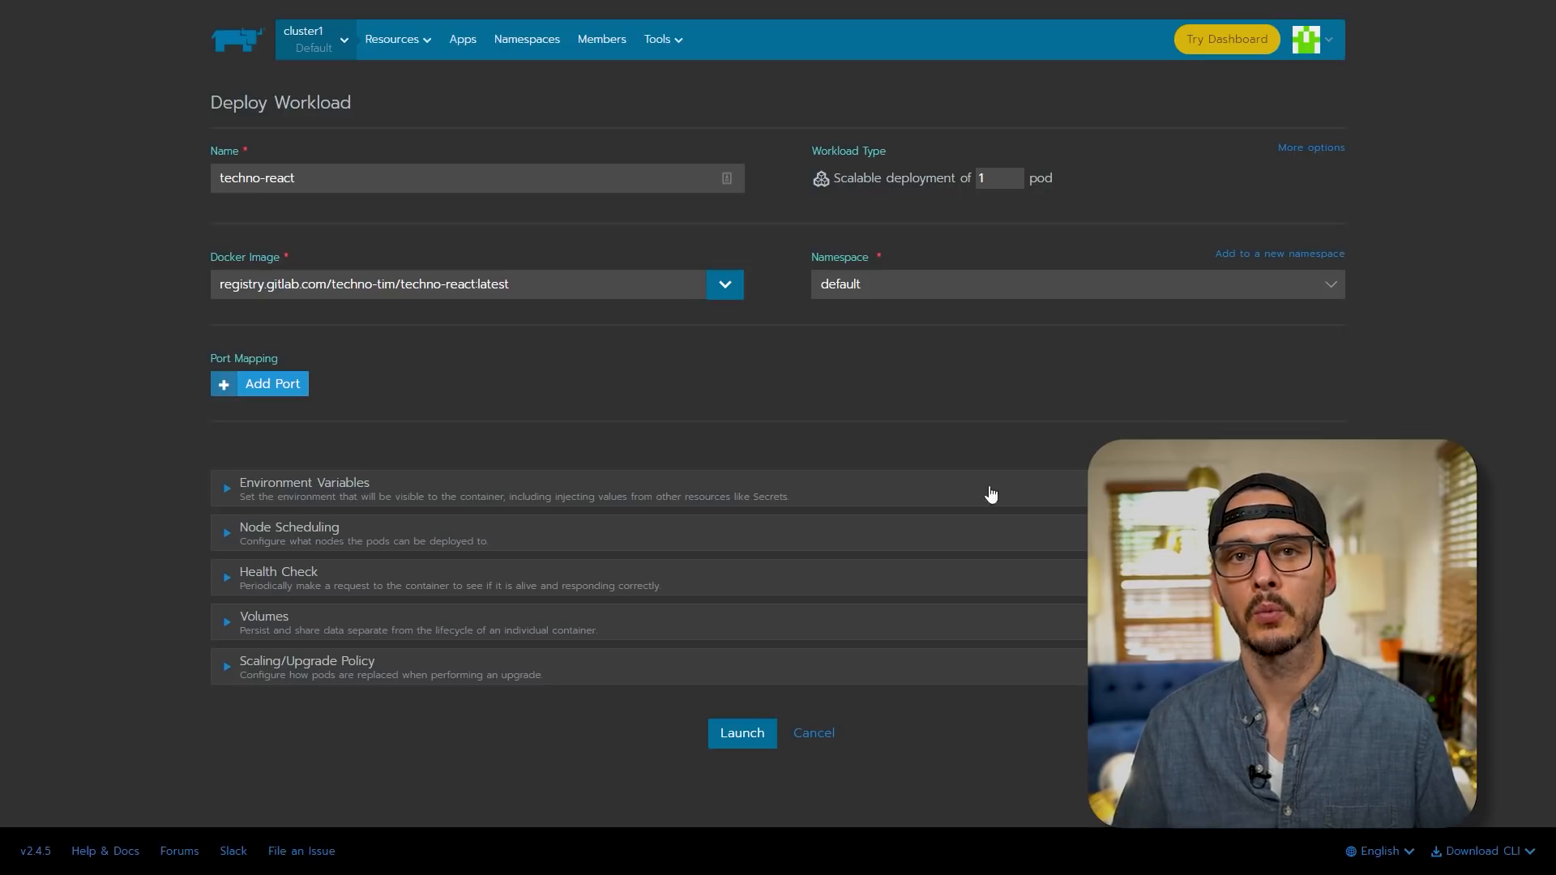
pyautogui.click(743, 733)
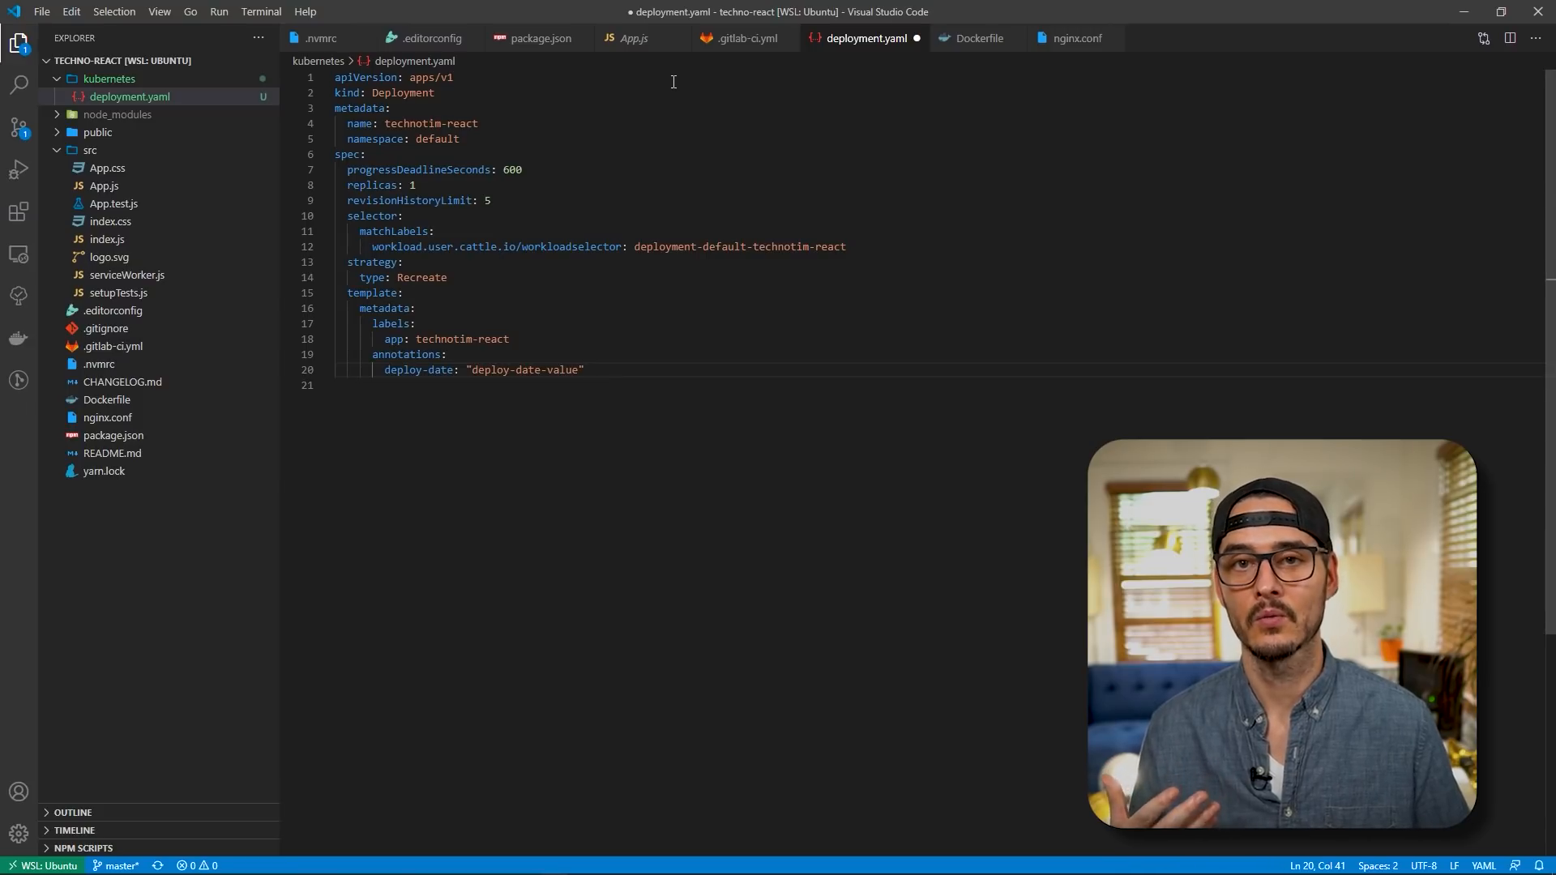
# Return to .gitlab-ci.yml after drafting the technotim-react deployment manifest with its deploy-date annotation
pyautogui.click(752, 39)
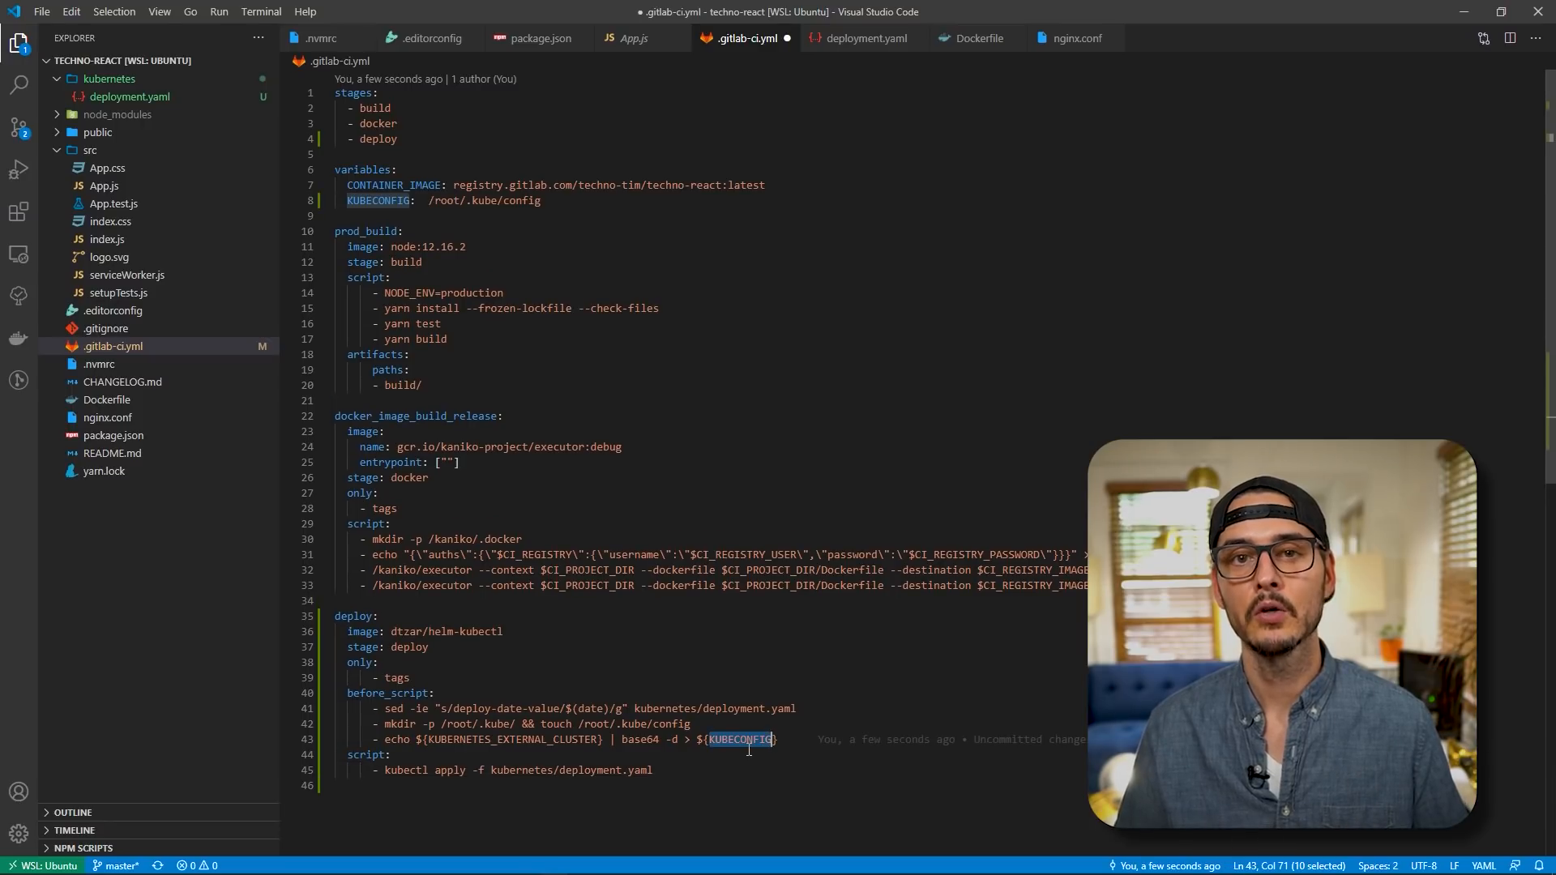
# Point out the KUBECONFIG reference in the deploy job's echo line that writes the kubeconfig
pyautogui.doubleClick(380, 201)
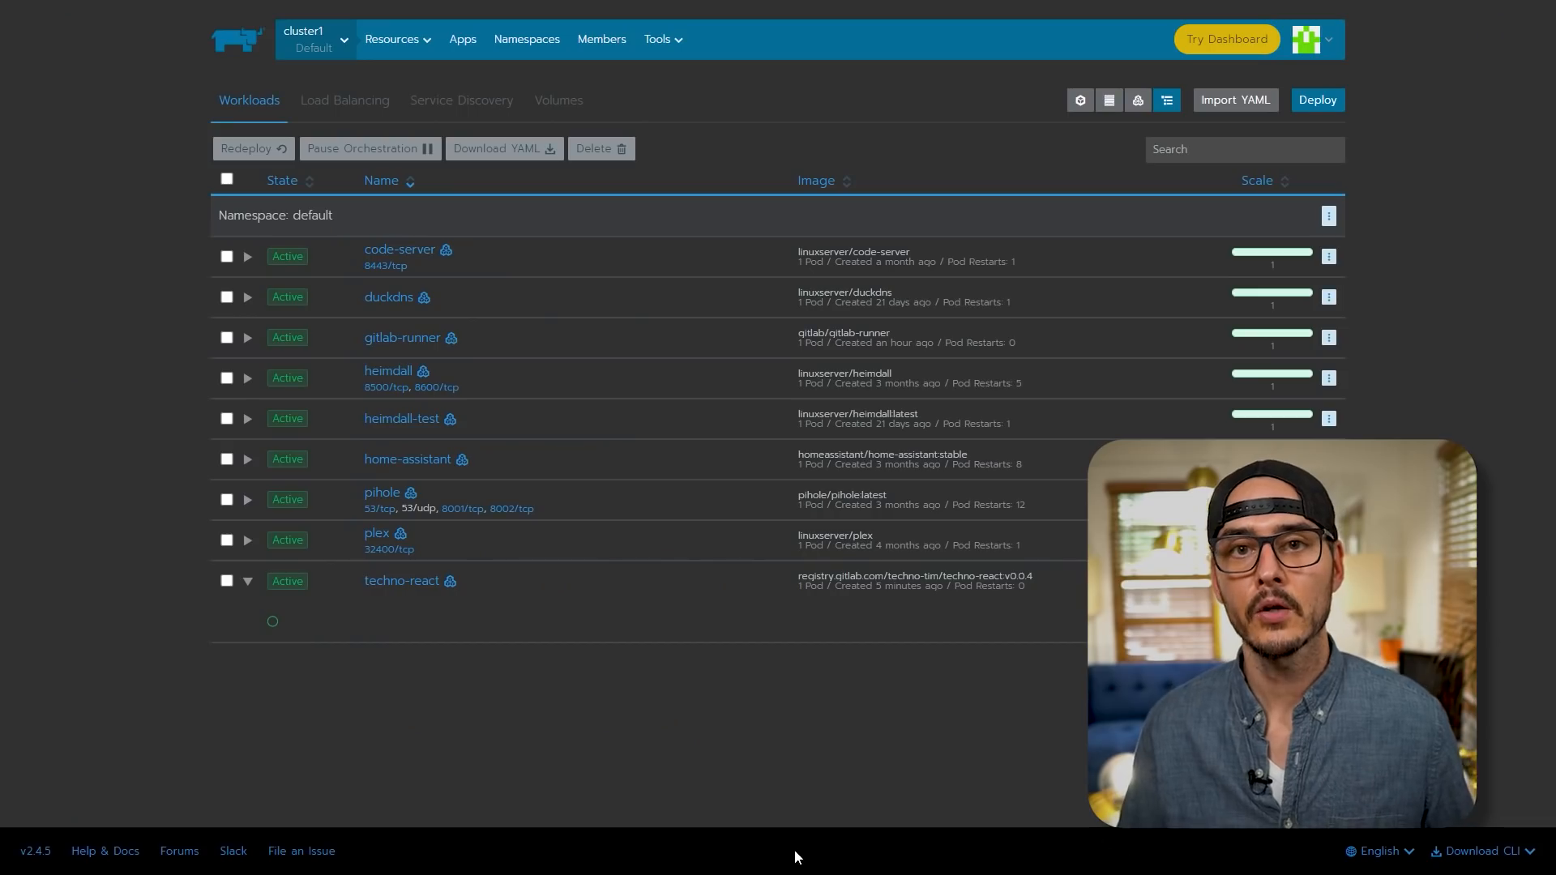
pyautogui.click(315, 39)
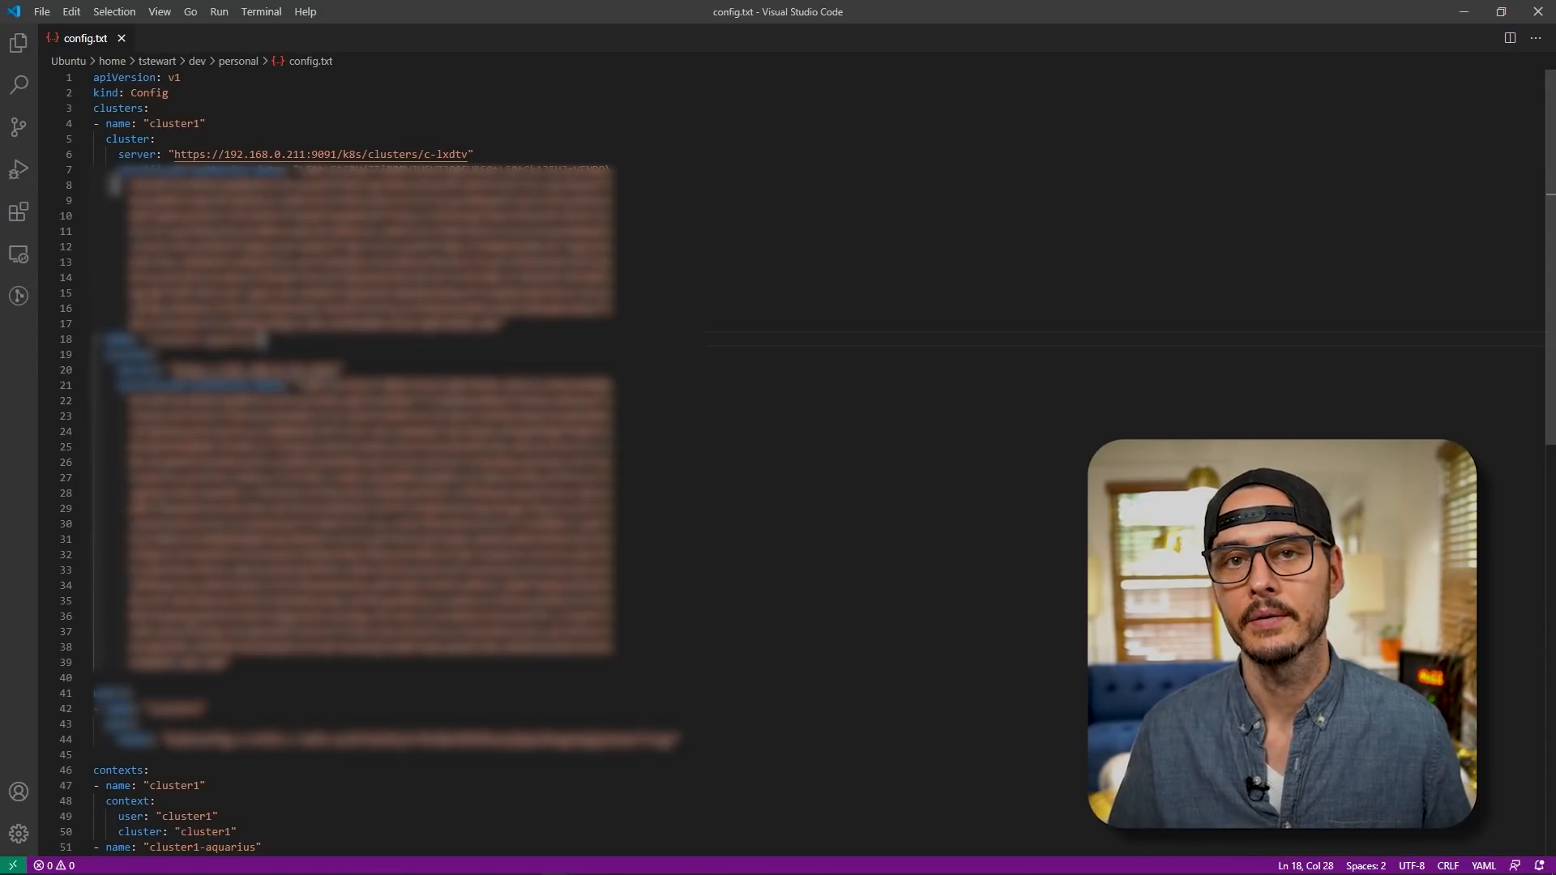
# Highlight the cluster1 kubeconfig contents in config.txt
pyautogui.moveTo(114, 169); pyautogui.dragTo(472, 247)
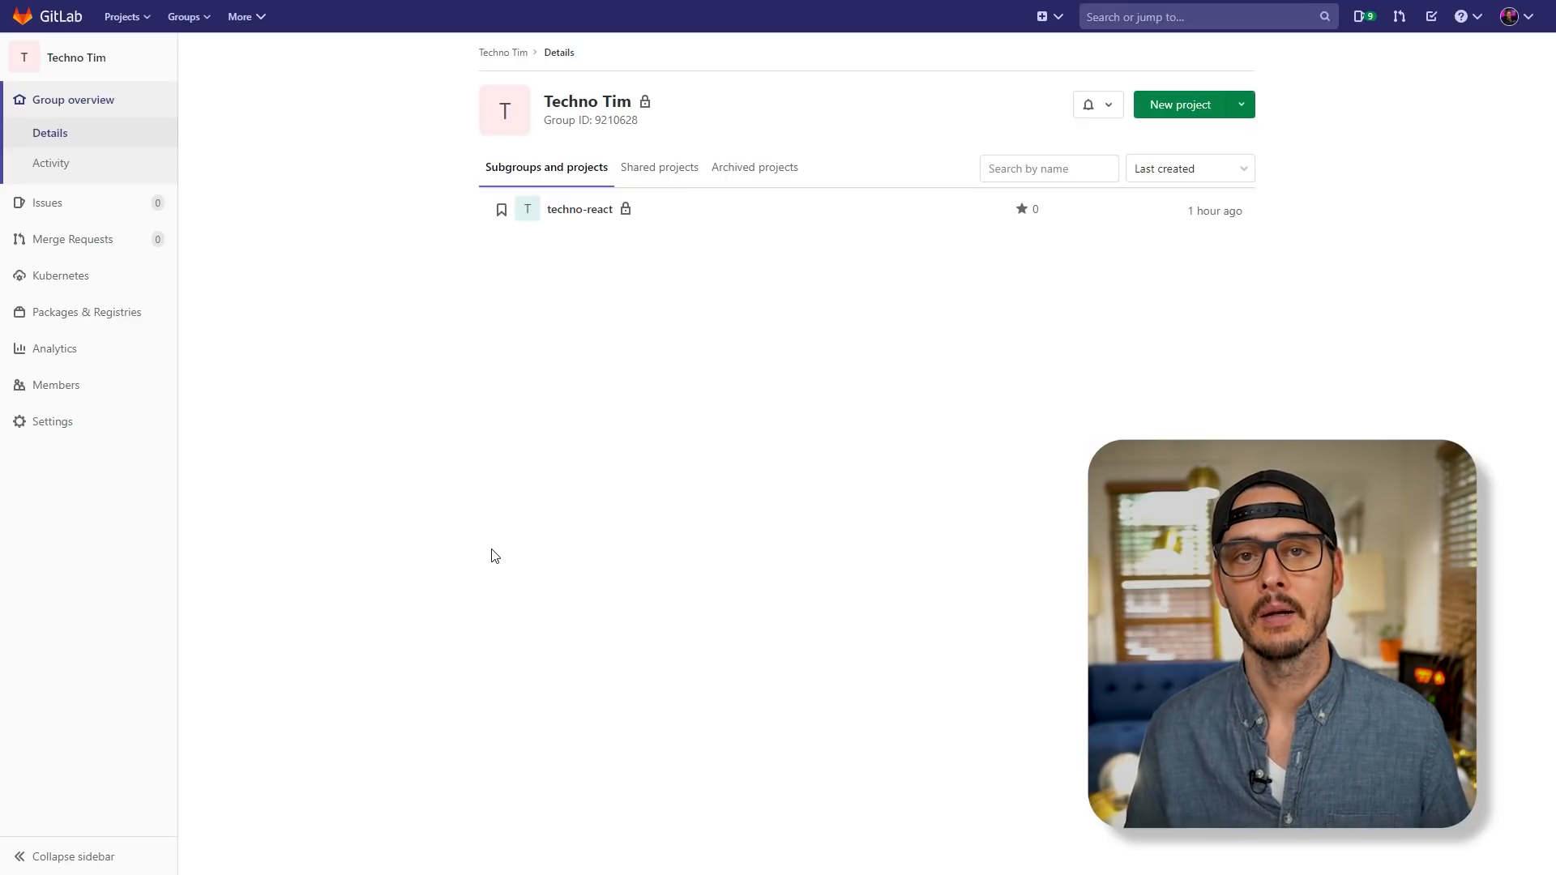
# Reach the Techno Tim group's Settings > CI/CD page and expand the empty Variables section
pyautogui.click(52, 422)
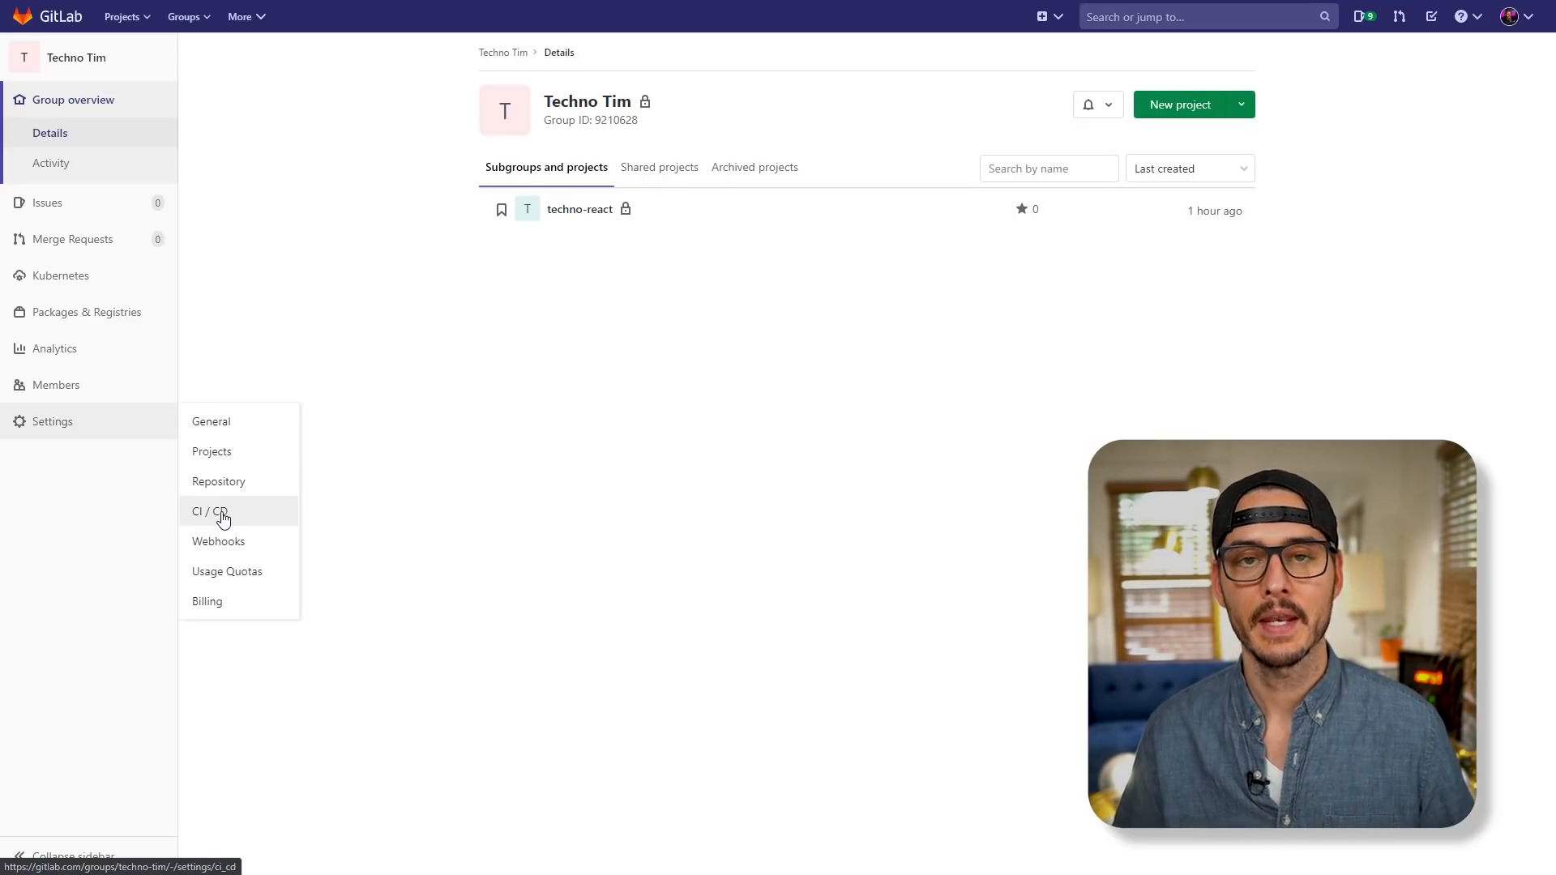
pyautogui.click(211, 510)
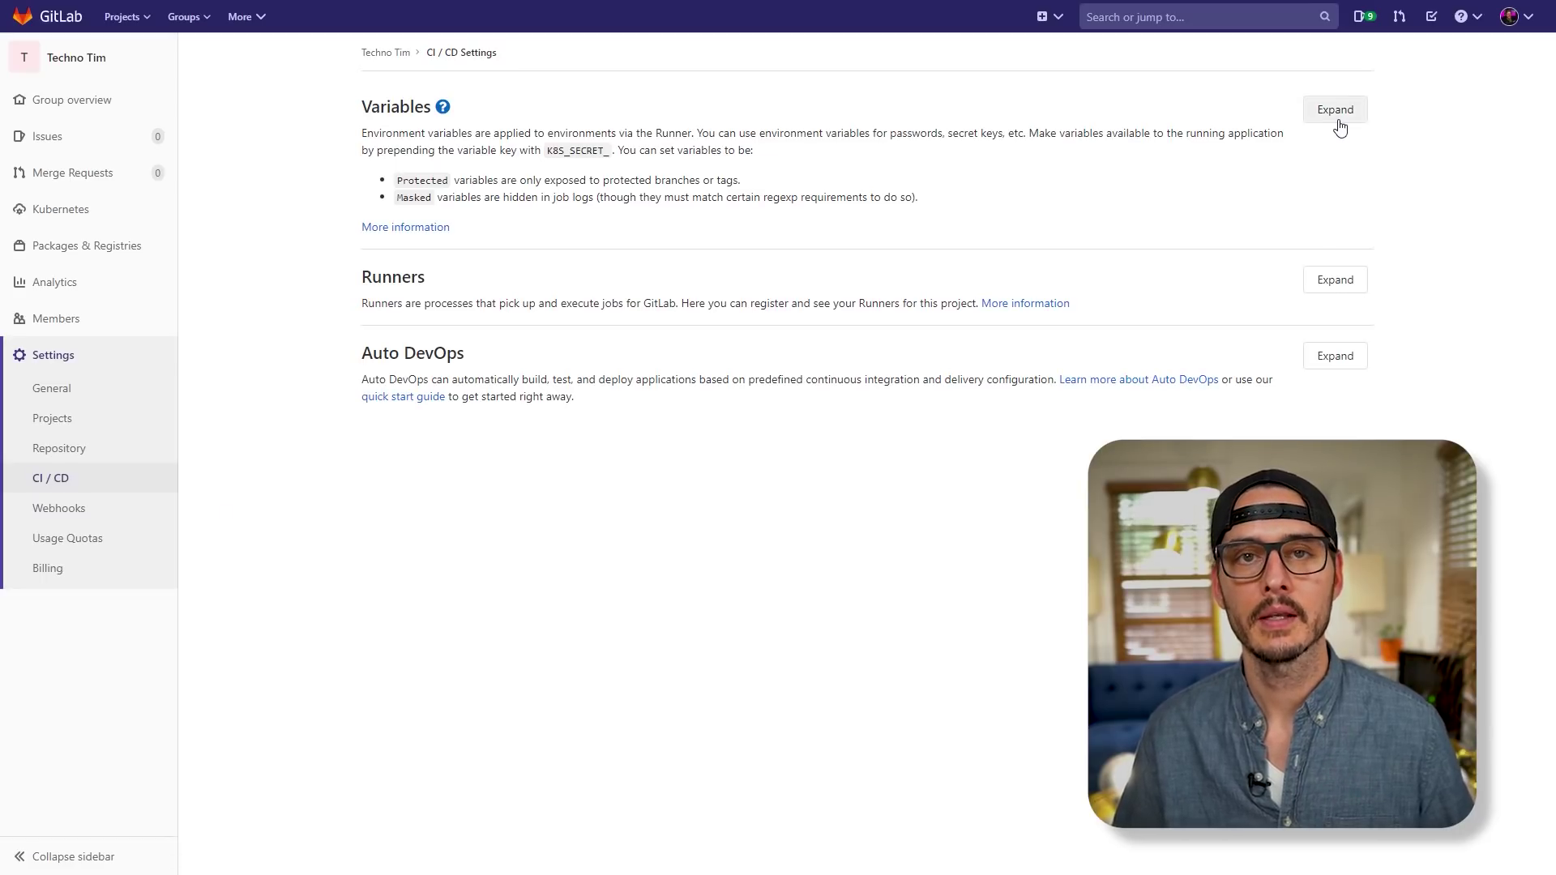
pyautogui.click(1335, 111)
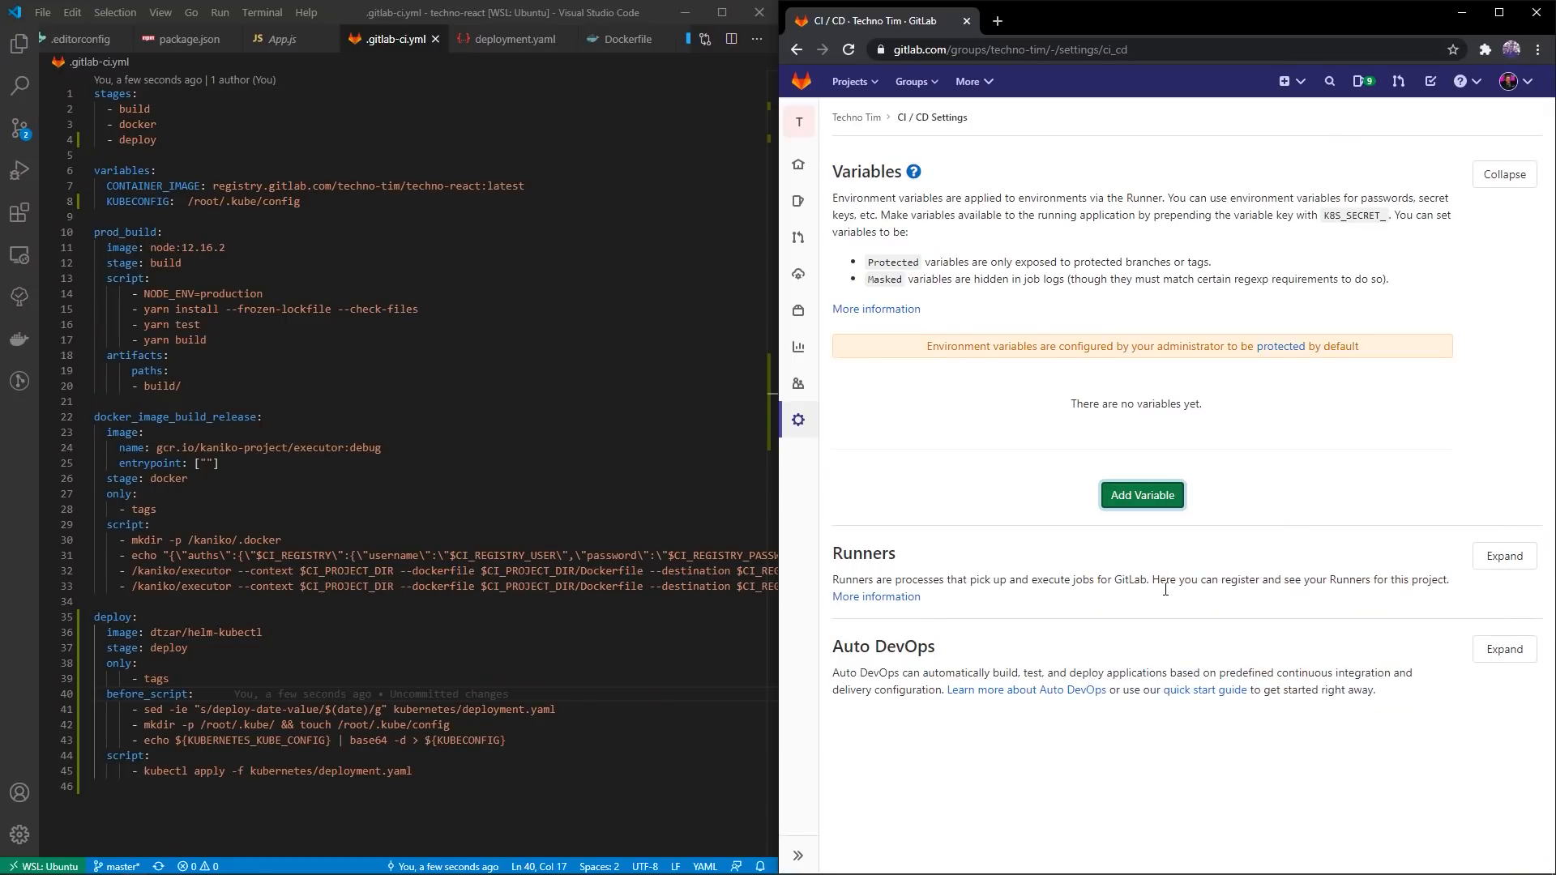
# Add the KUBERNETES_KUBE_CONFIG variable with the encoded kubeconfig, then enter yarn release in the terminal
pyautogui.click(1141, 494)
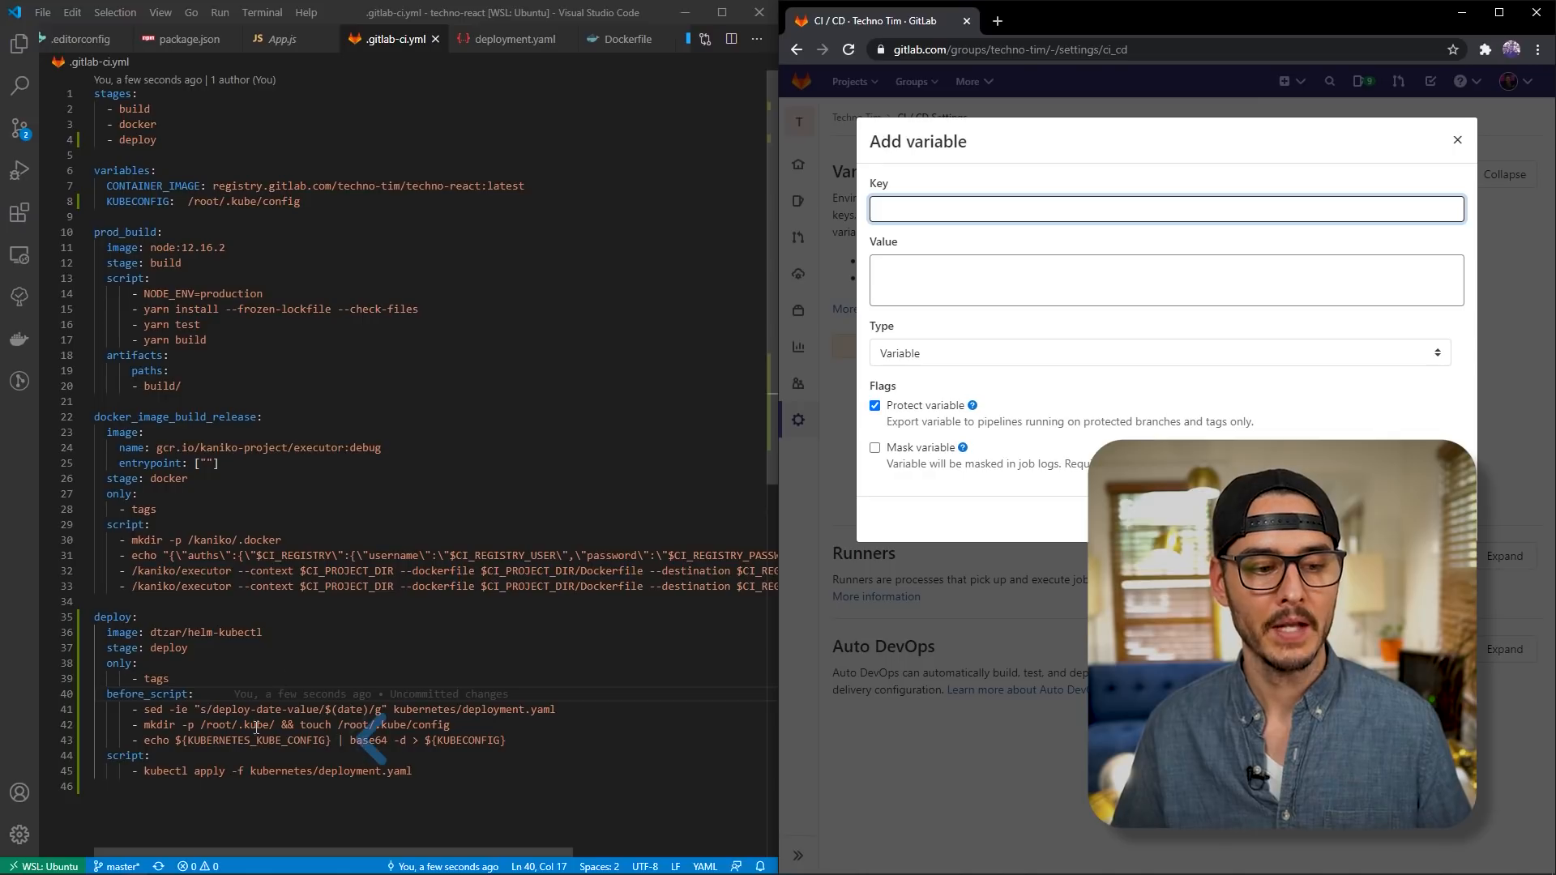
pyautogui.doubleClick(256, 739)
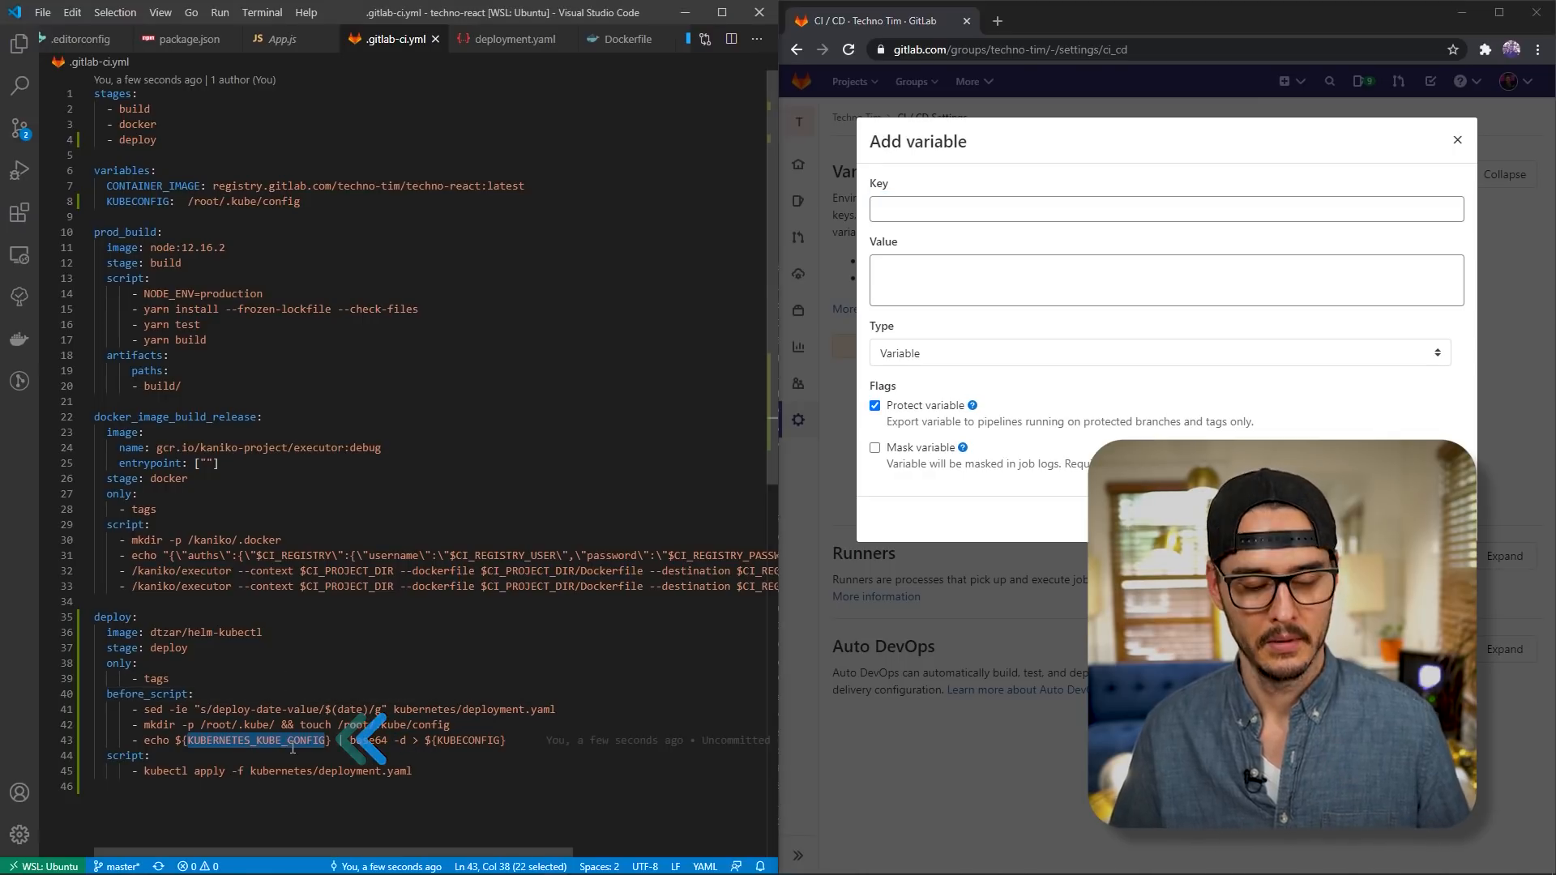
pyautogui.write('KUBERNETES_KUBE_CONFIG')
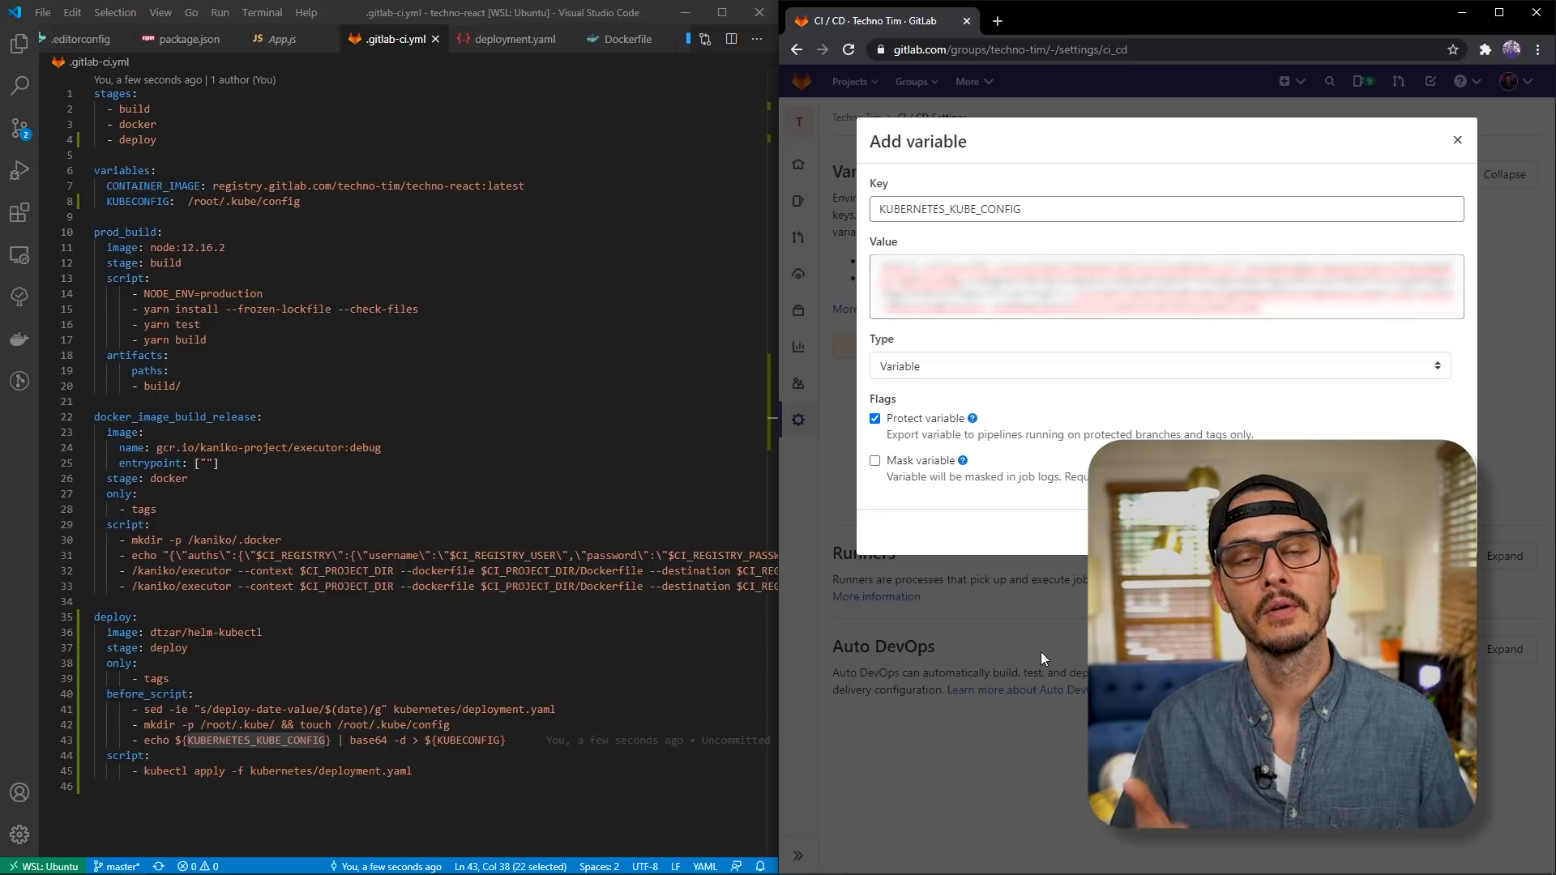
pyautogui.click(1457, 140)
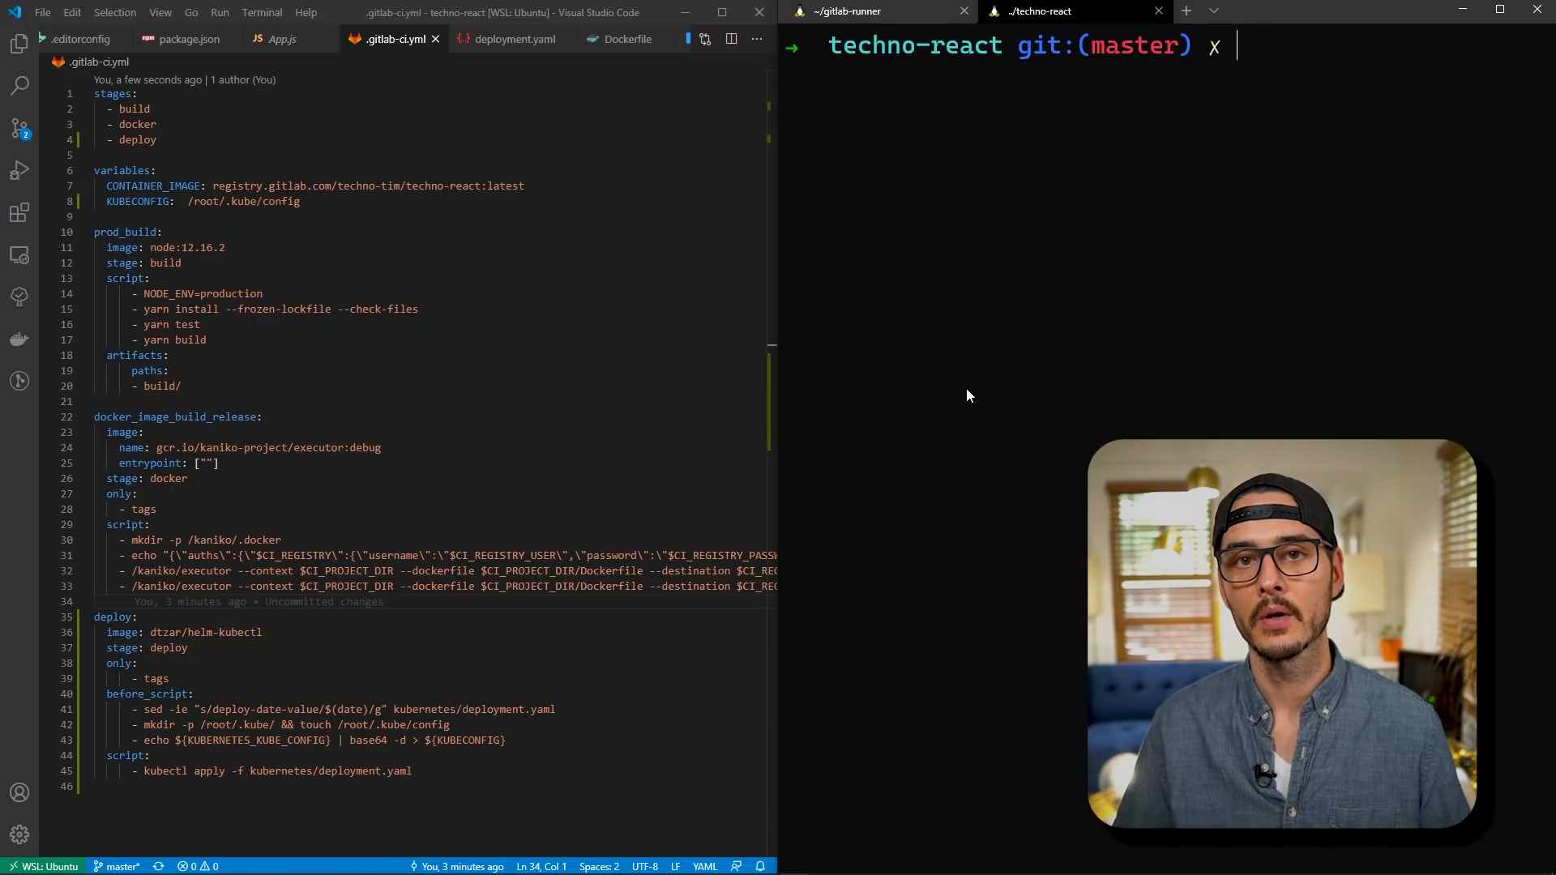
pyautogui.write('yarn release')
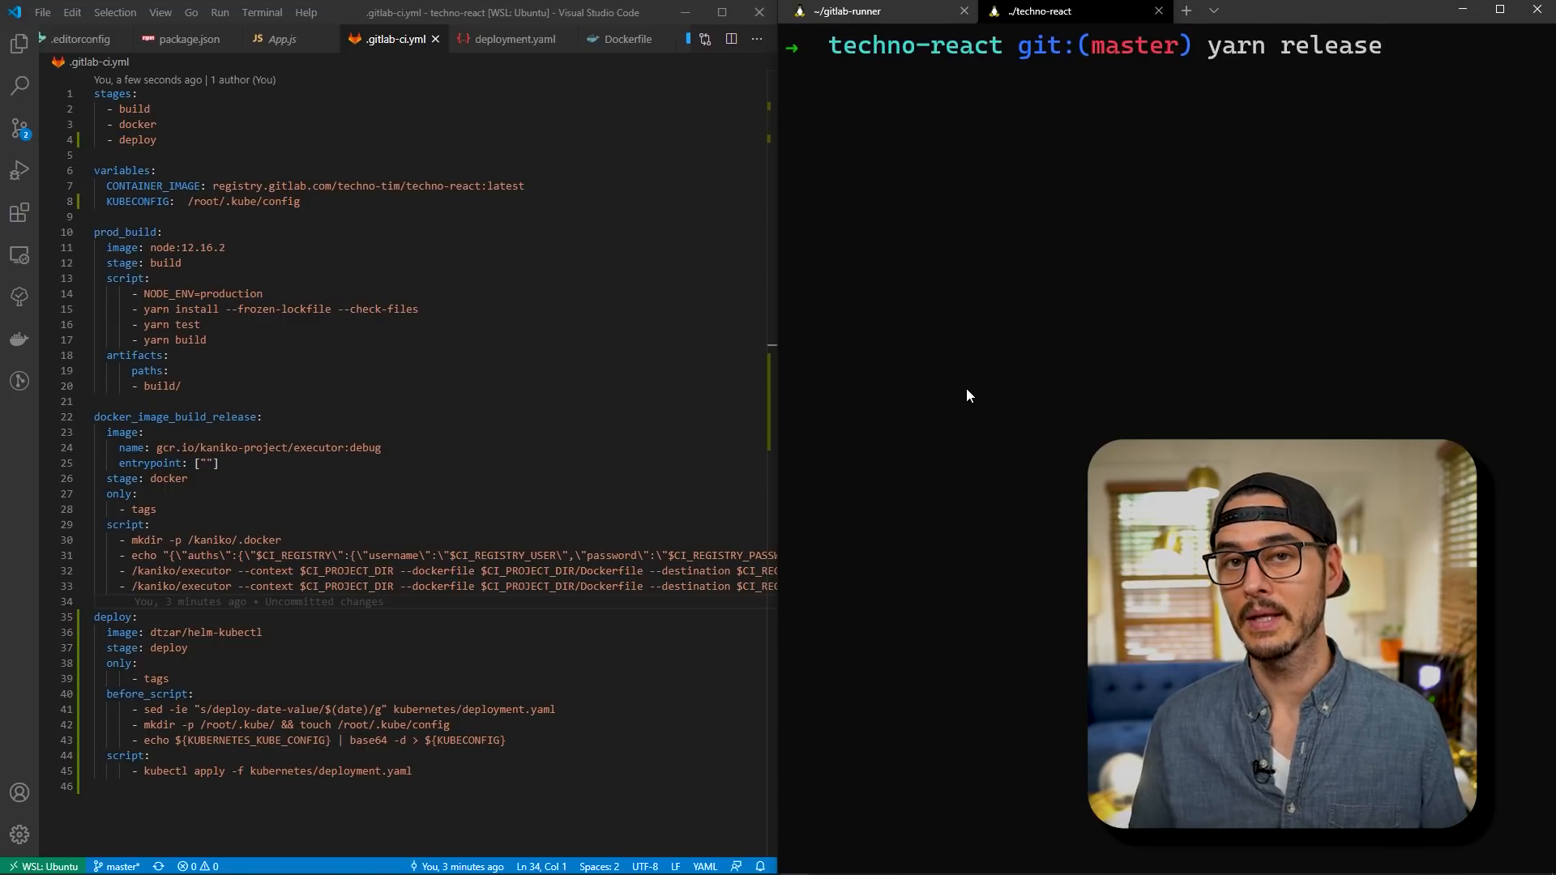